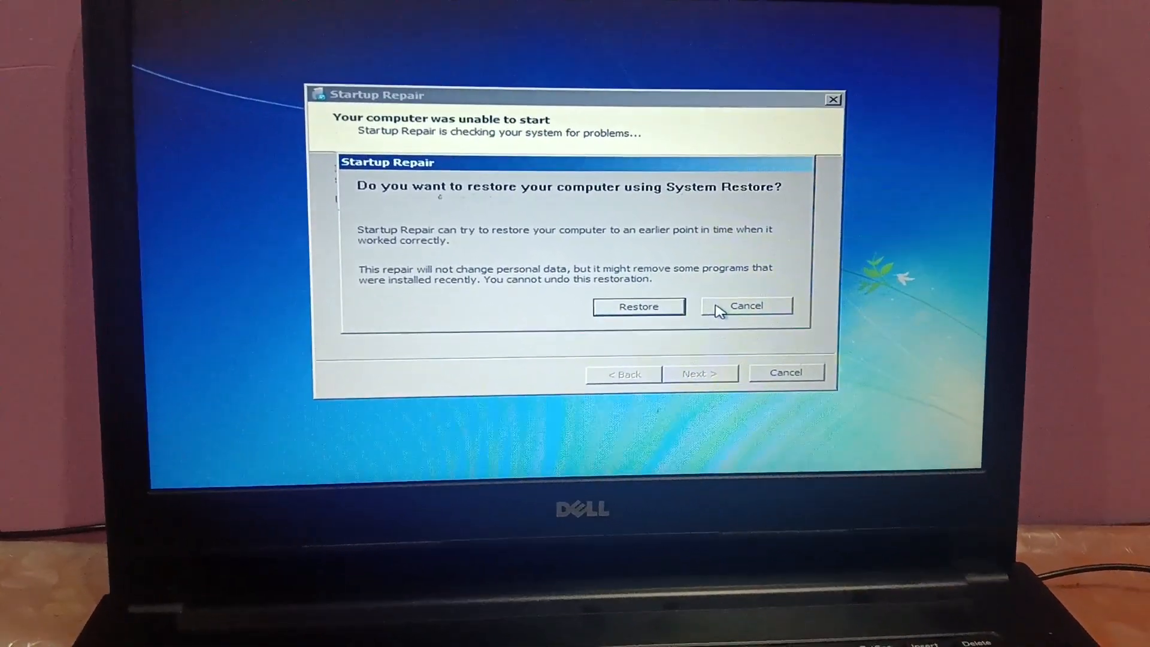
Decline System Restore and scroll the problem details to the offline privacy statement path.
{"action": "left_click", "coordinate": [747, 306]}
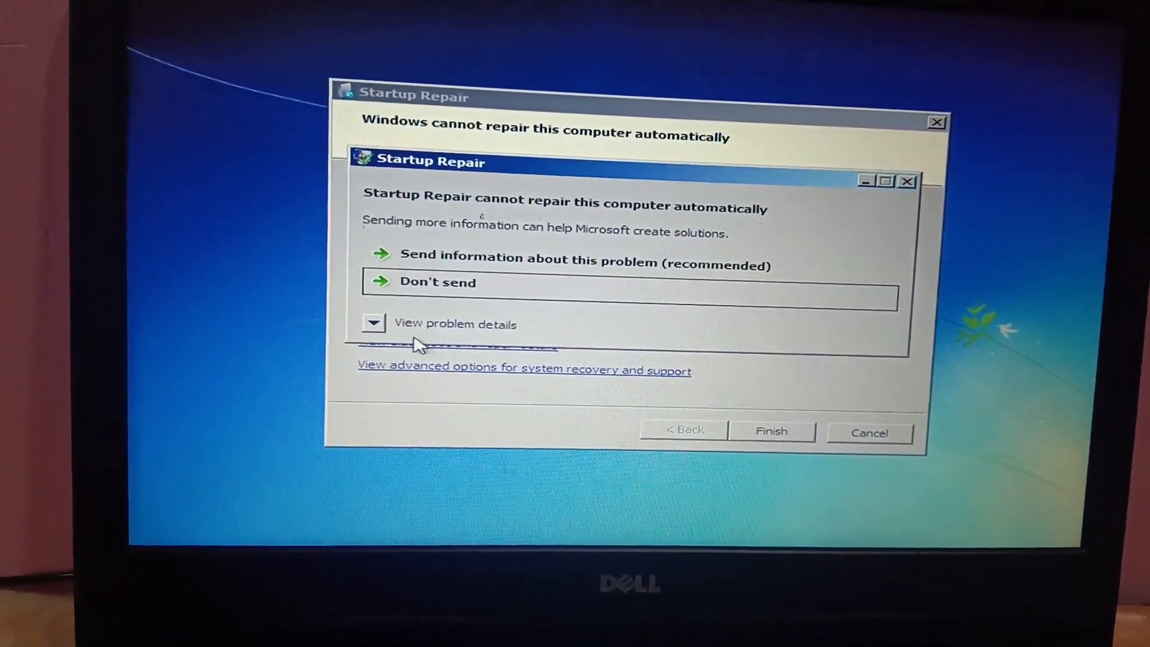
{"action": "left_click", "coordinate": [374, 324]}
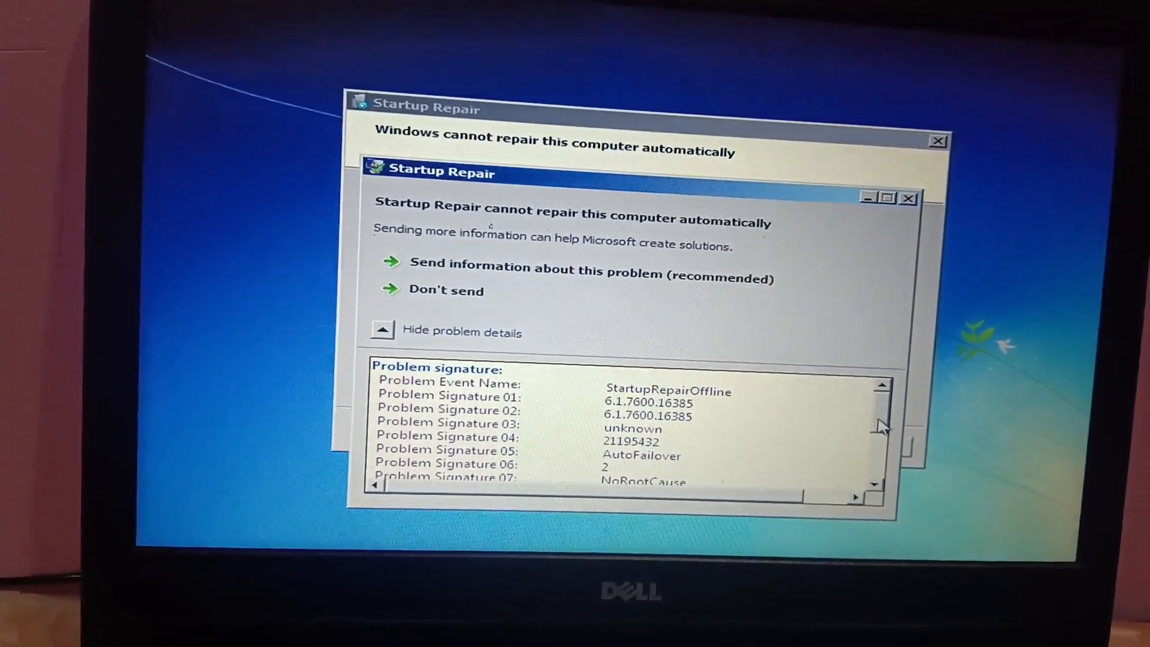
{"action": "scroll", "scroll_direction": "down", "scroll_amount": 3}
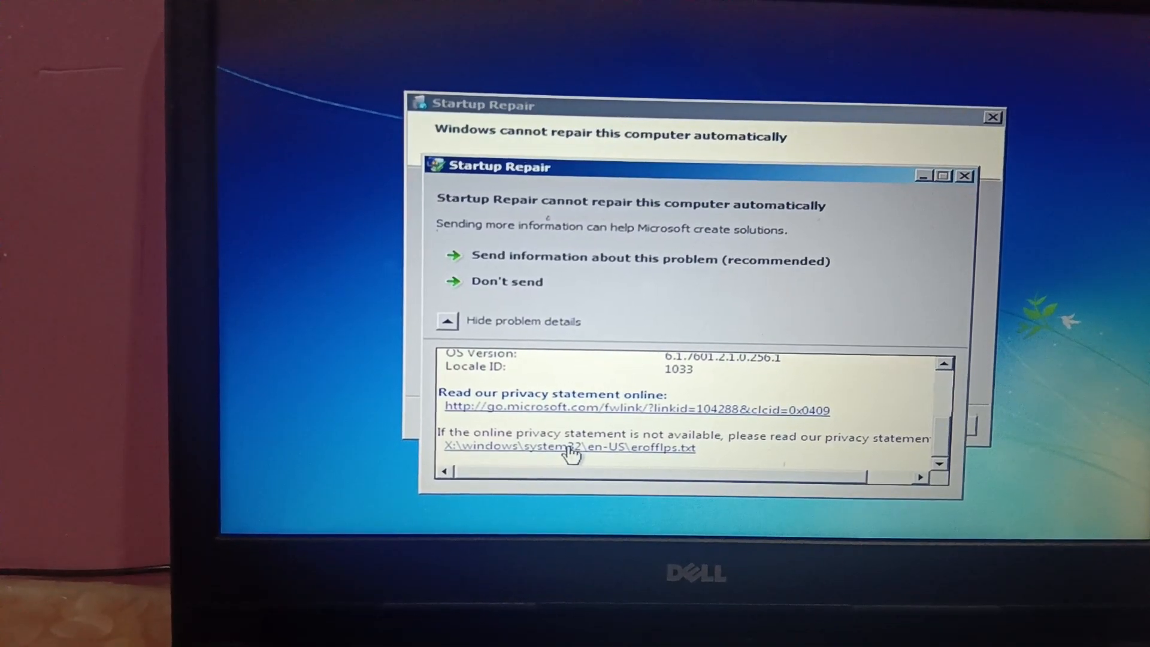
Open erofflps.txt in Notepad and bring up its Save As dialog in the en-US folder.
{"action": "left_click", "coordinate": [570, 448]}
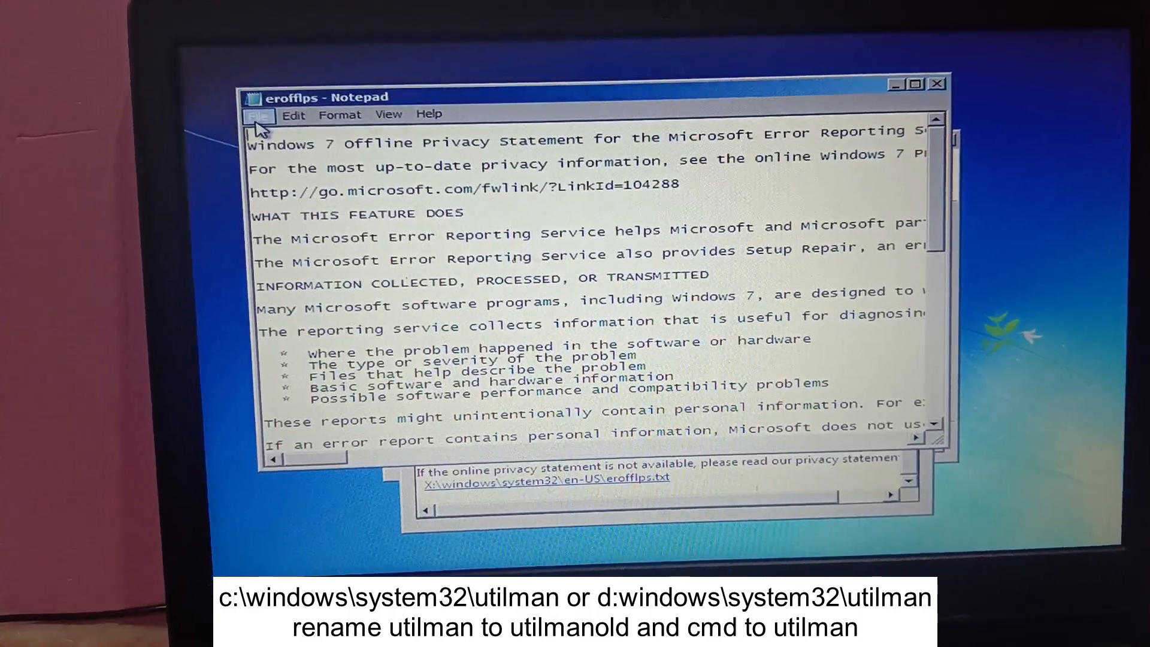
{"action": "left_click", "coordinate": [265, 114]}
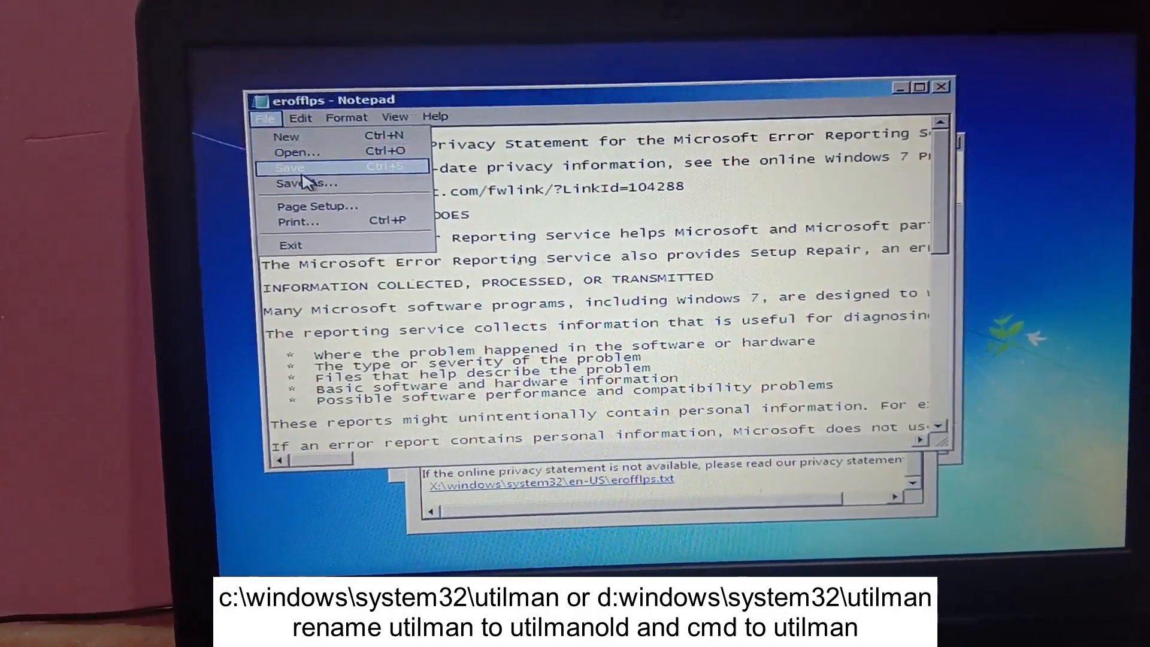
{"action": "left_click", "coordinate": [304, 183]}
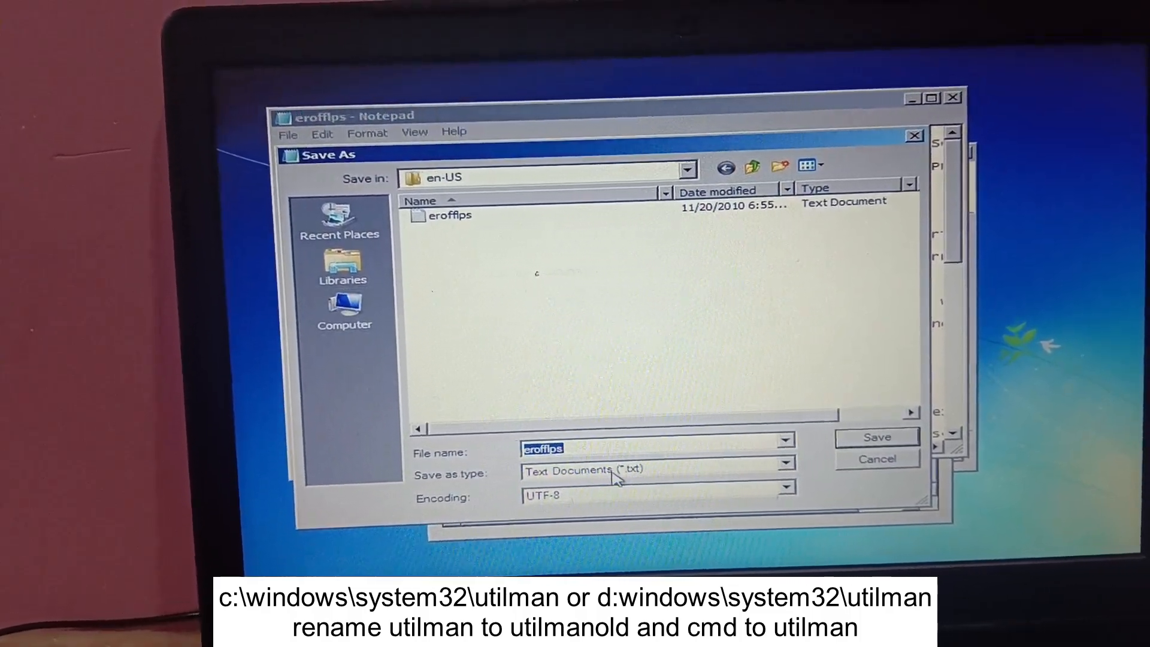
Show All Files in Save As and browse from the drive list into Local Disk (D:).
{"action": "left_click", "coordinate": [786, 470]}
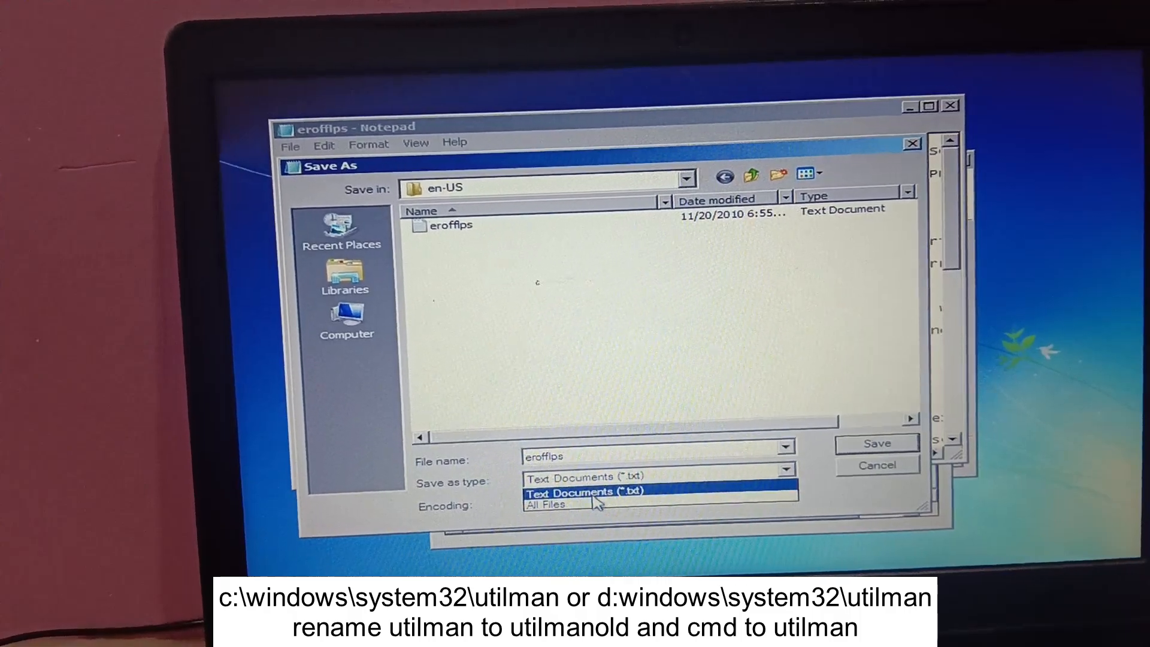
{"action": "left_click", "coordinate": [547, 503]}
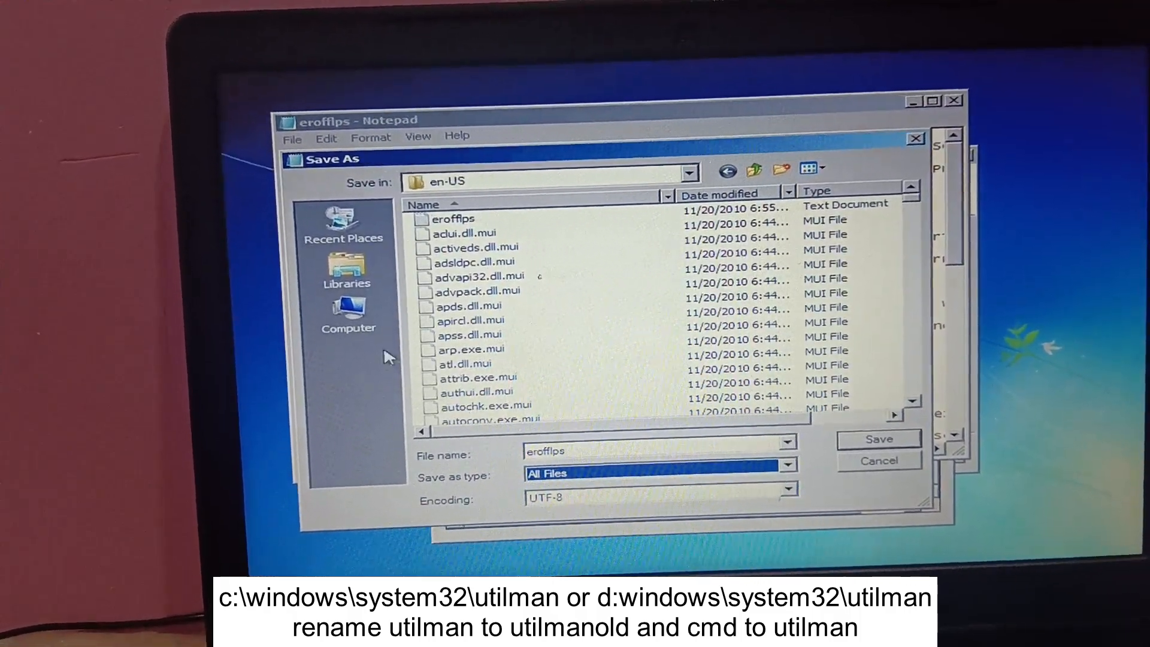
{"action": "left_click", "coordinate": [349, 322]}
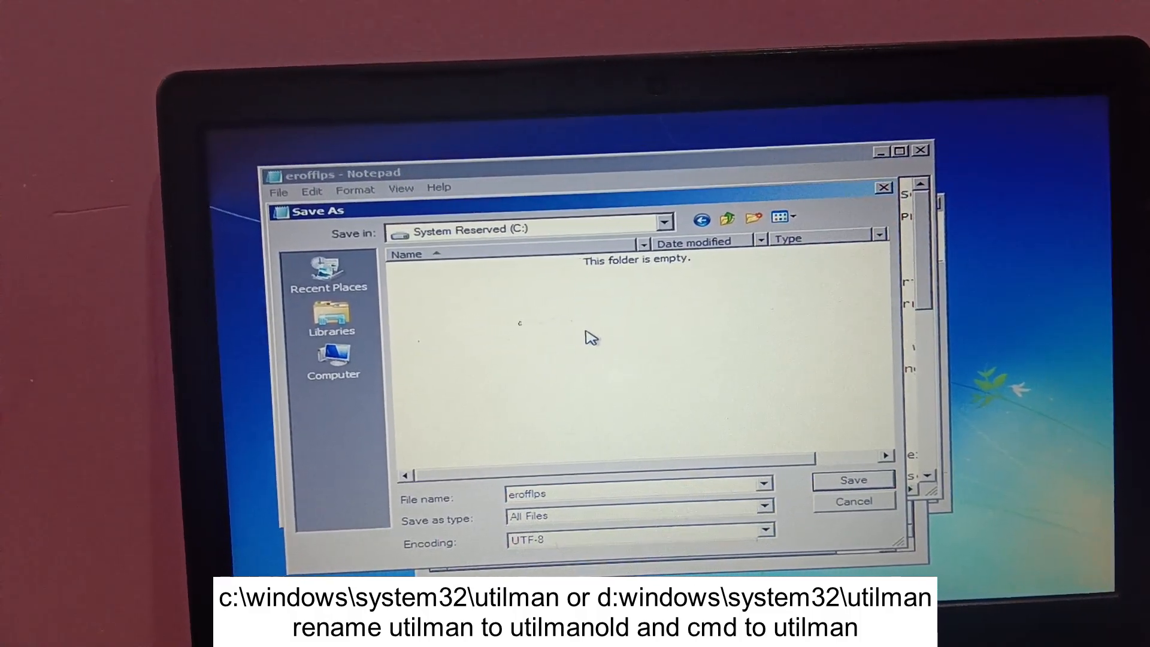
{"action": "left_click", "coordinate": [334, 360]}
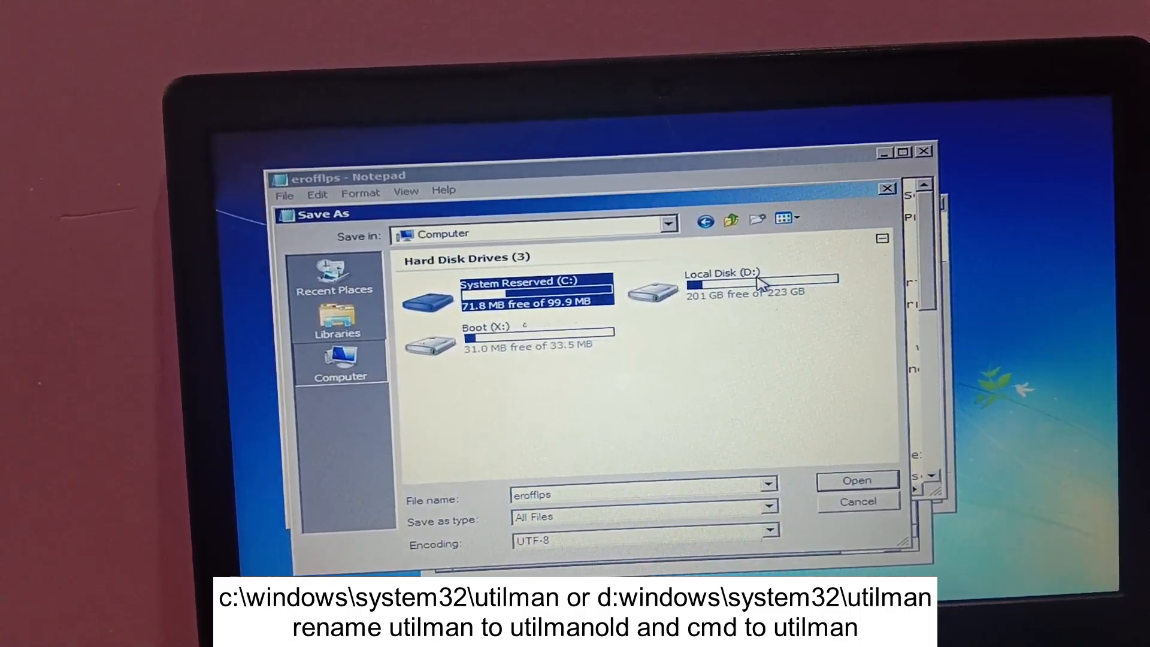
{"action": "double_click", "coordinate": [726, 286]}
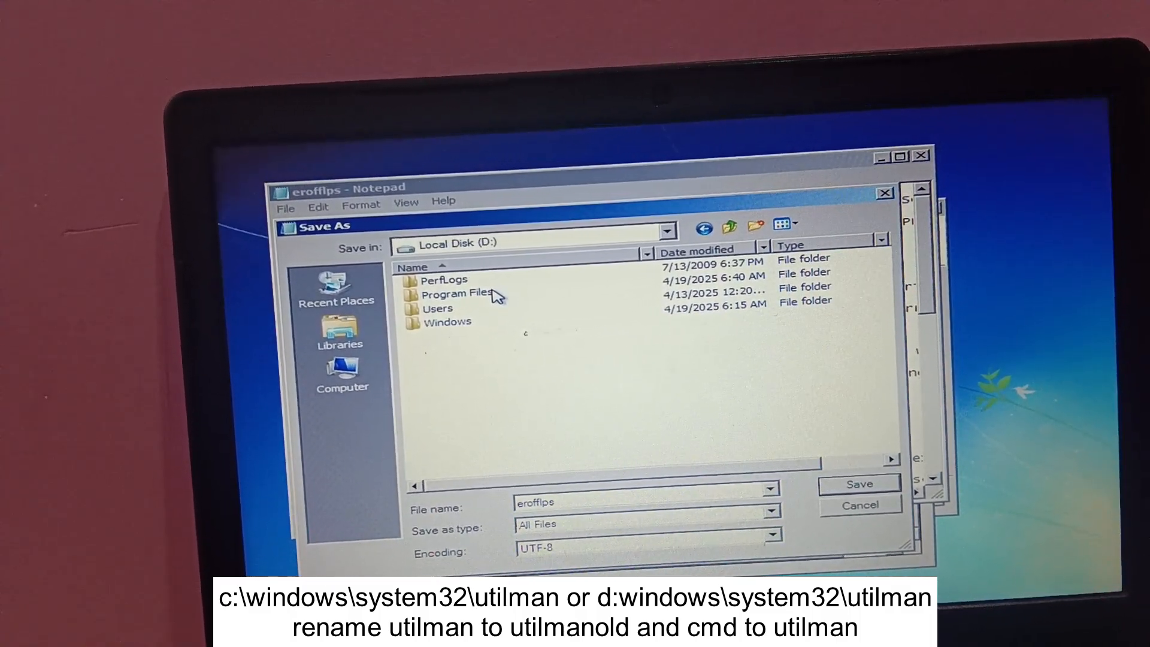
{"action": "left_click", "coordinate": [702, 233]}
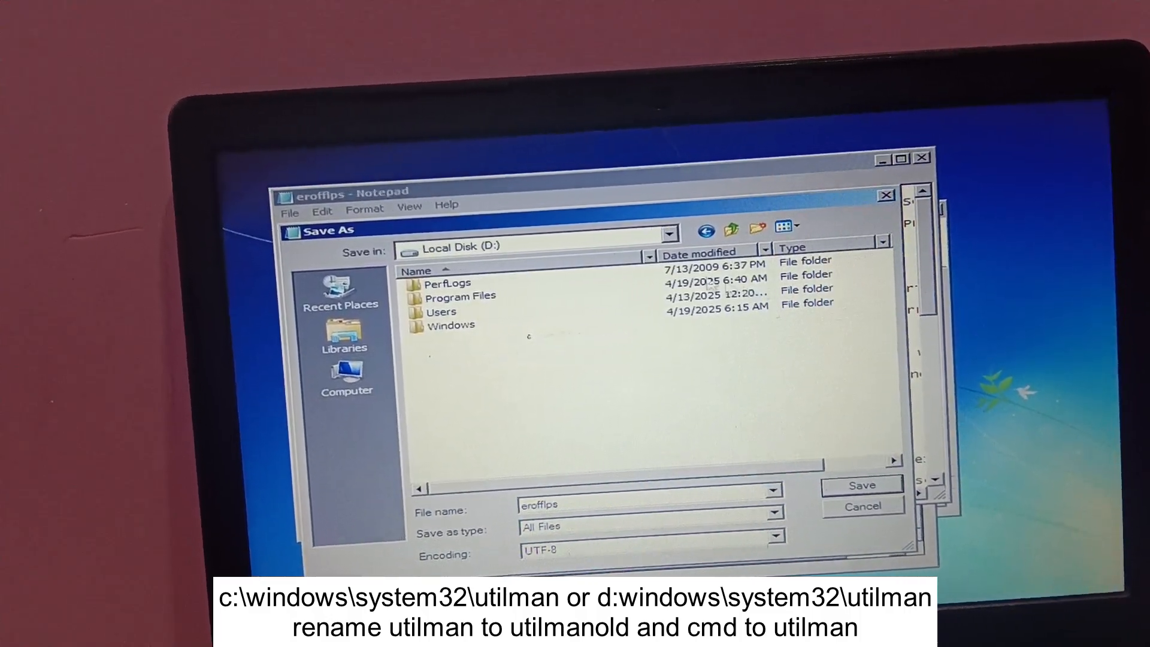
Browse from D:\Windows into System32, then into the winevt subfolder.
{"action": "left_click", "coordinate": [448, 330]}
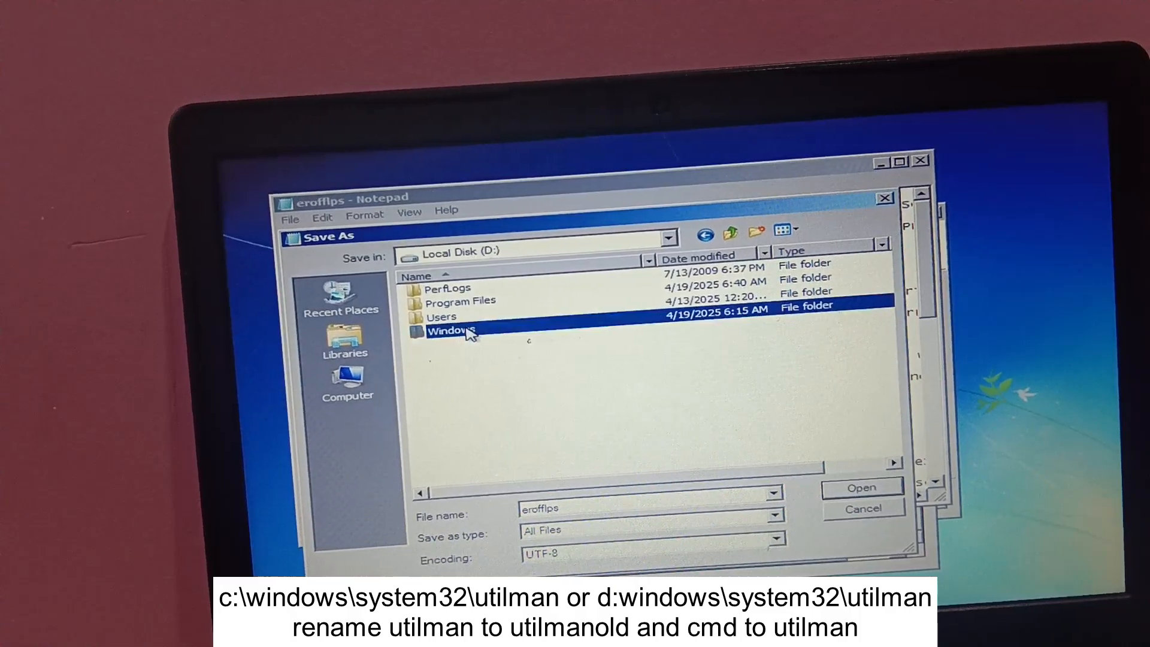
{"action": "double_click", "coordinate": [451, 331]}
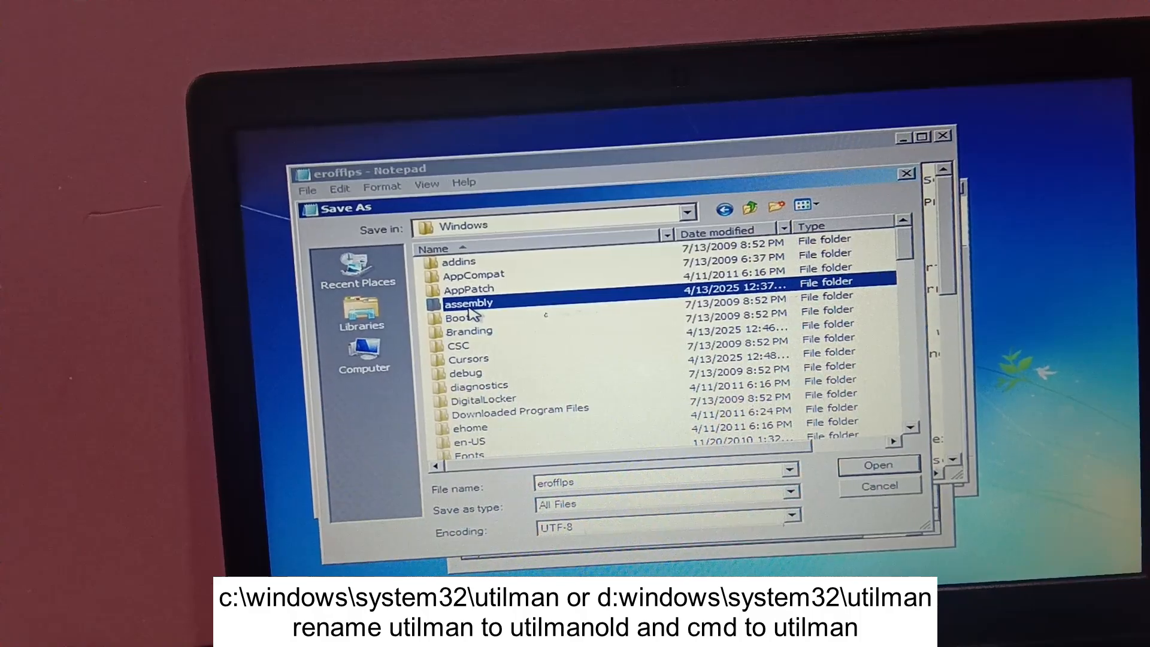
{"action": "scroll", "scroll_direction": "down", "scroll_amount": 3}
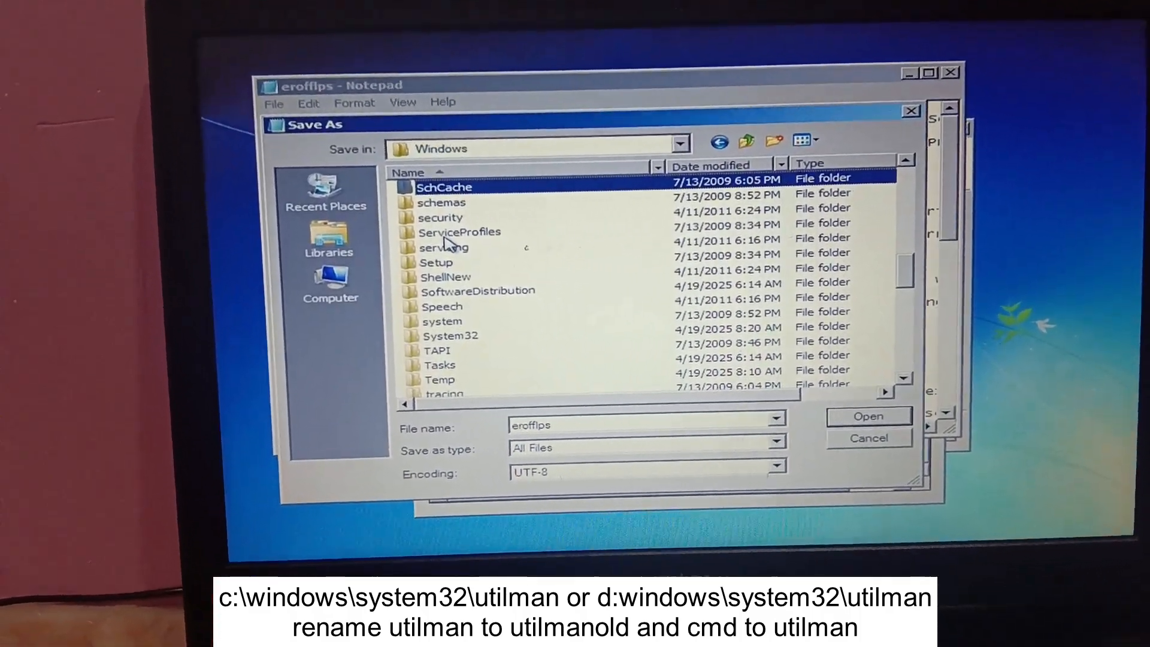
{"action": "double_click", "coordinate": [451, 335]}
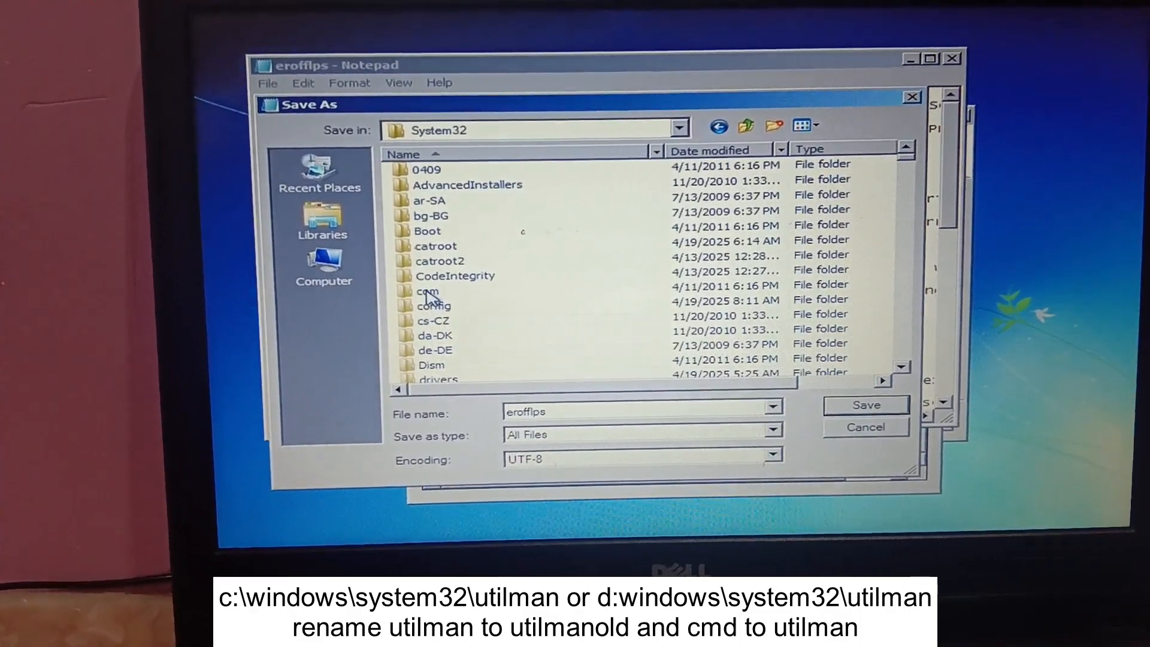
{"action": "left_click", "coordinate": [437, 300]}
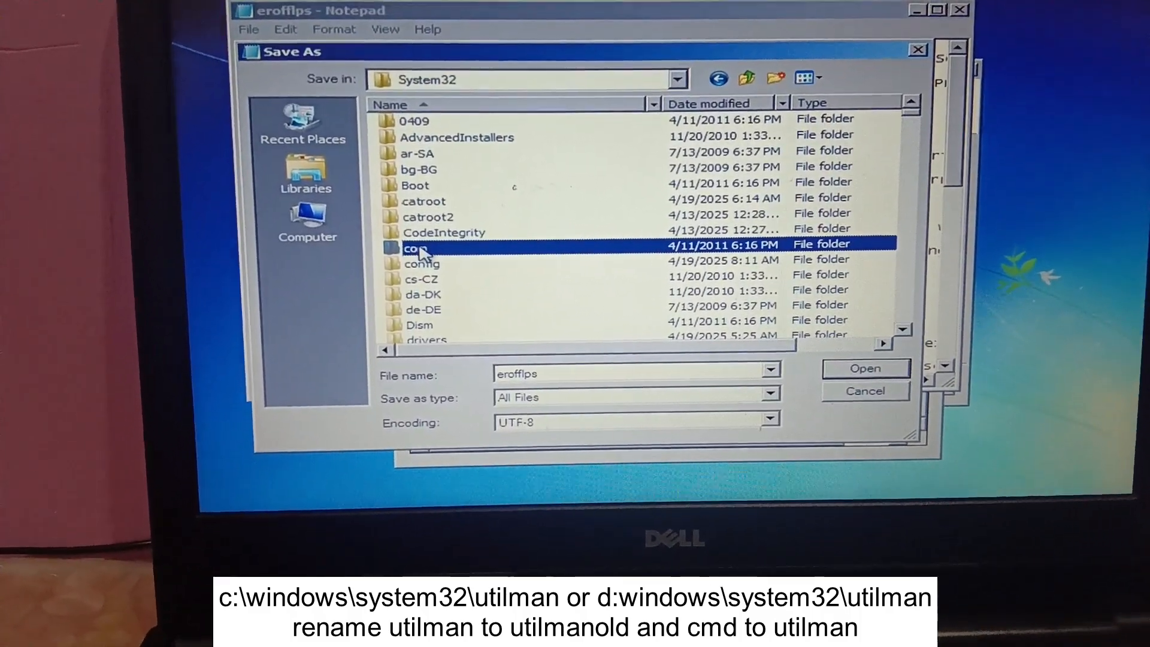
{"action": "double_click", "coordinate": [416, 242]}
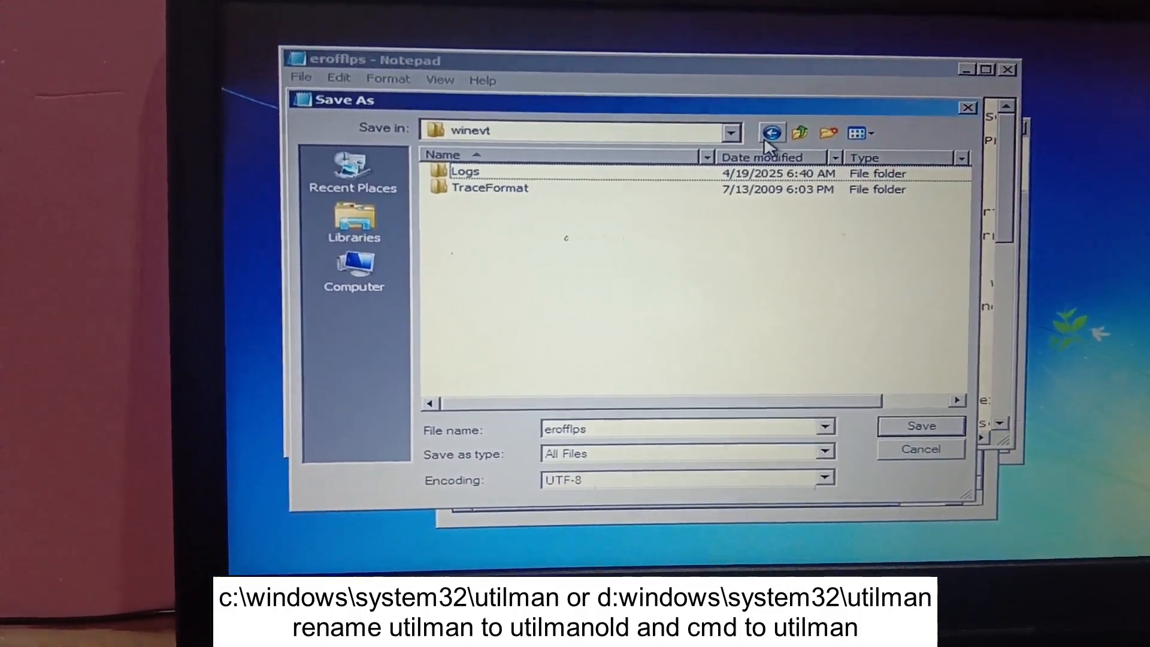
Go back to System32 and scroll through the files to select Utilman.
{"action": "left_click", "coordinate": [799, 133]}
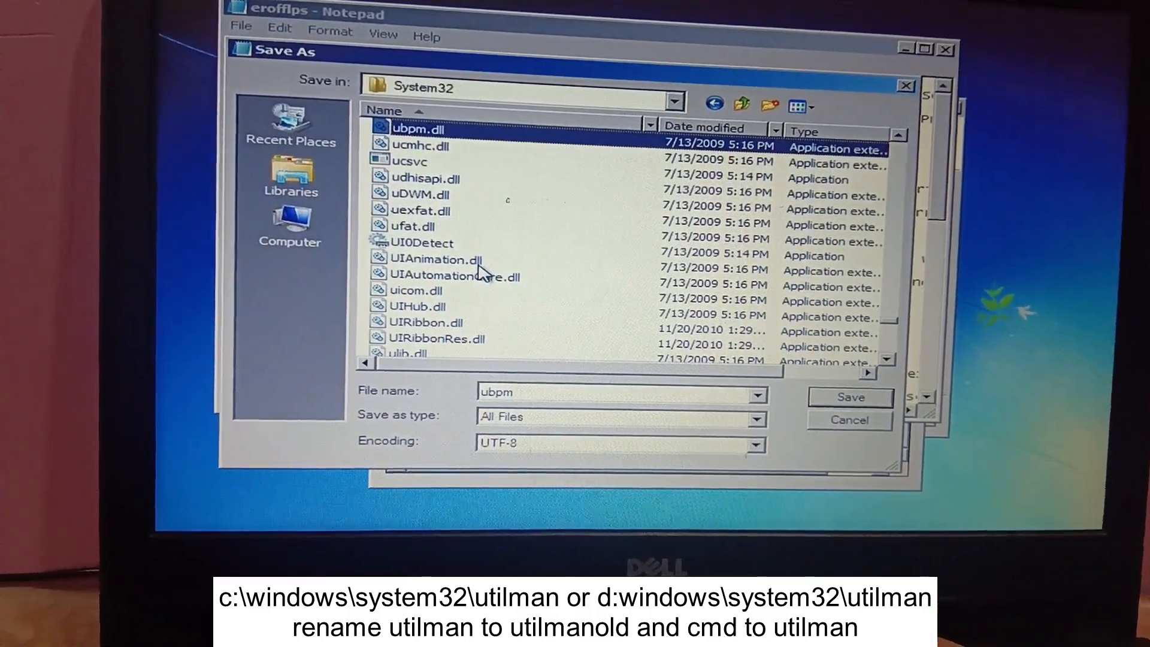
{"action": "left_click", "coordinate": [419, 145]}
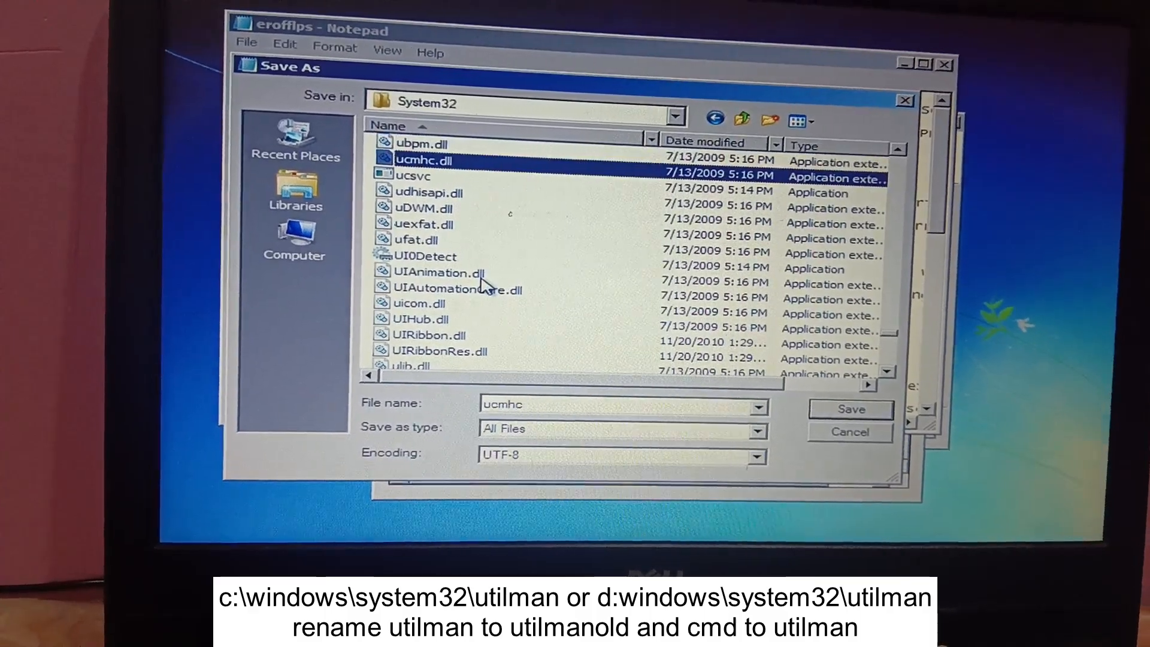
{"action": "left_click", "coordinate": [426, 261]}
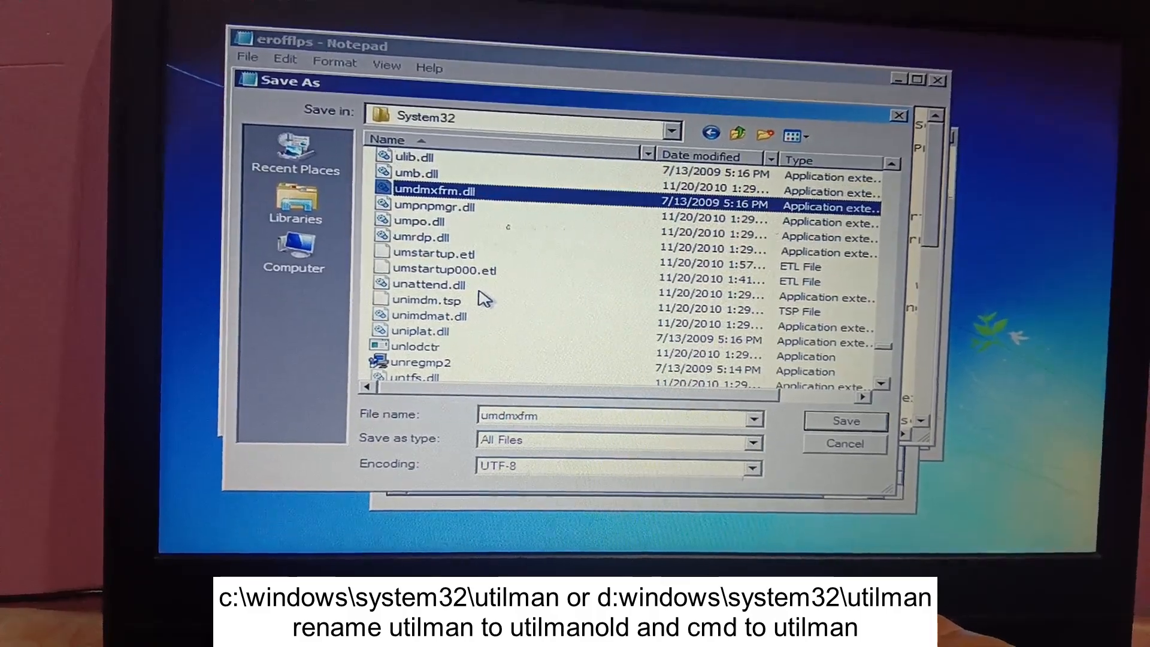
{"action": "left_click", "coordinate": [432, 319]}
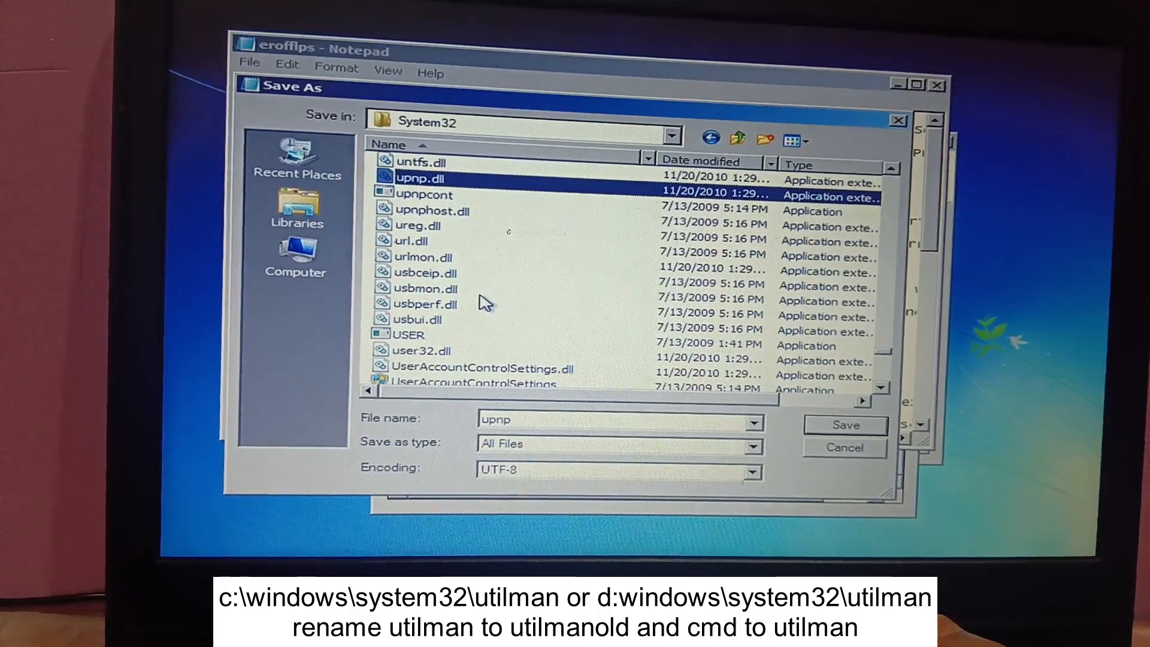
{"action": "left_click", "coordinate": [427, 305]}
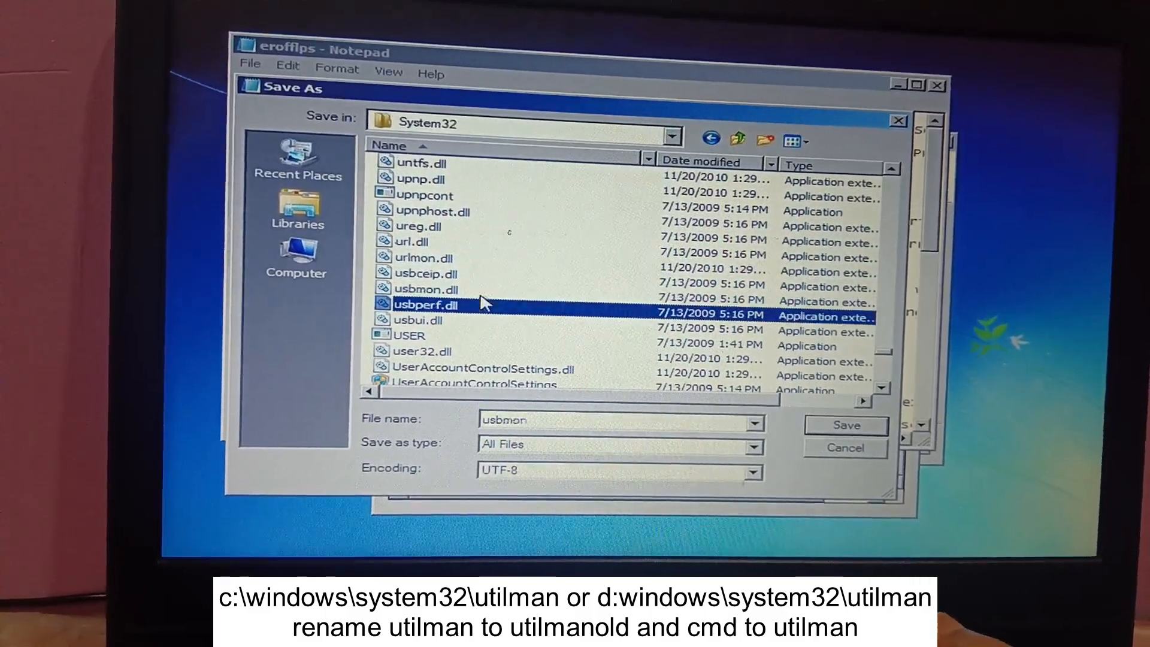
{"action": "scroll", "scroll_direction": "down", "scroll_amount": 3}
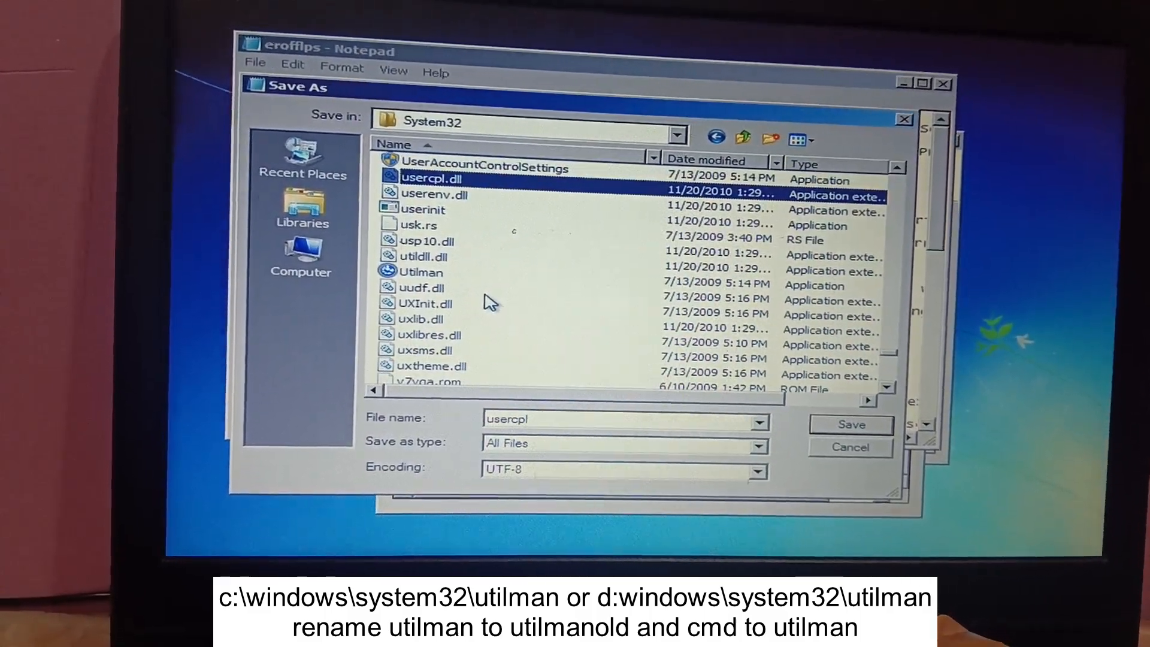
{"action": "left_click", "coordinate": [424, 256]}
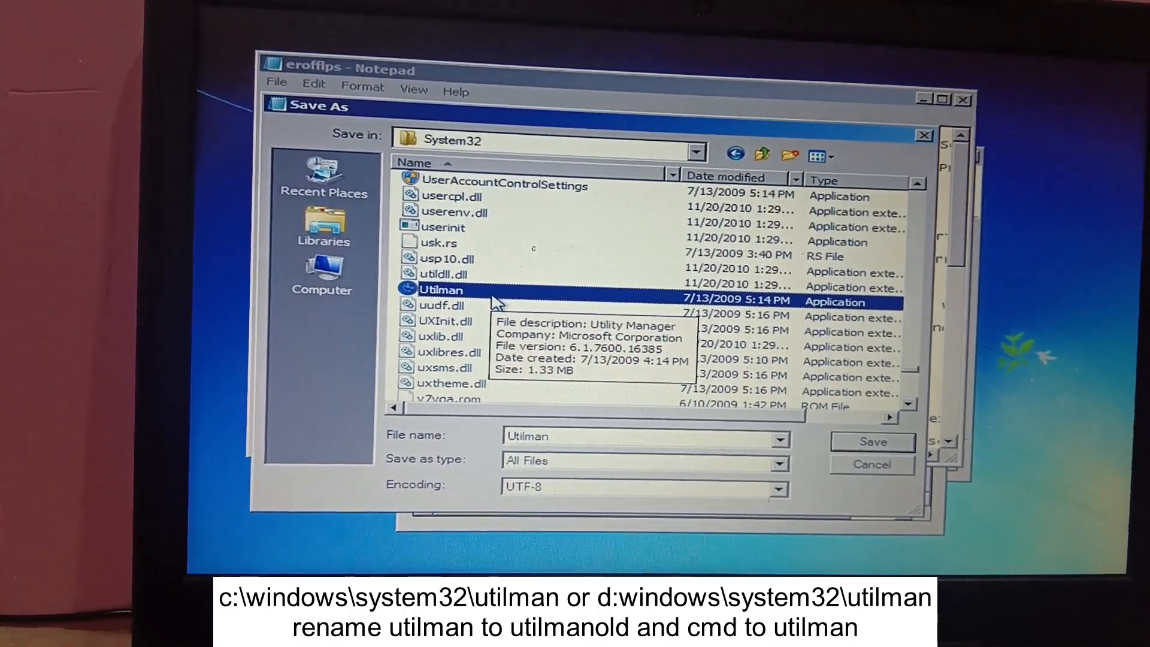
Rename the System32 Utilman file to Utilmanold.
{"action": "right_click", "coordinate": [440, 291]}
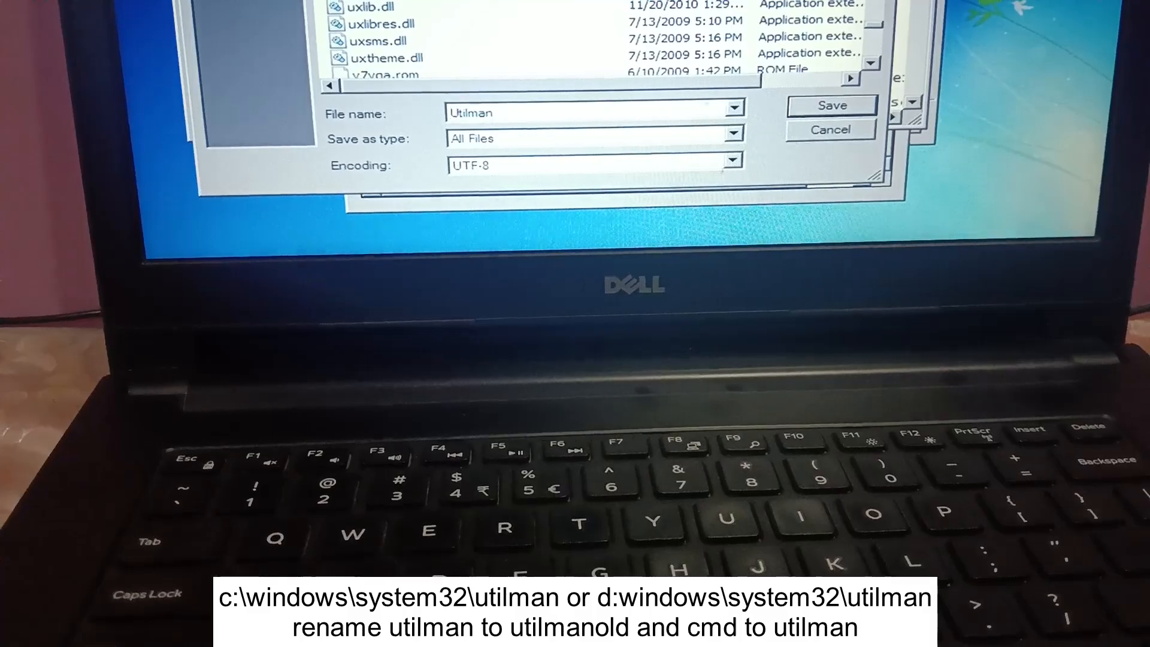
{"action": "right_click", "coordinate": [381, 23]}
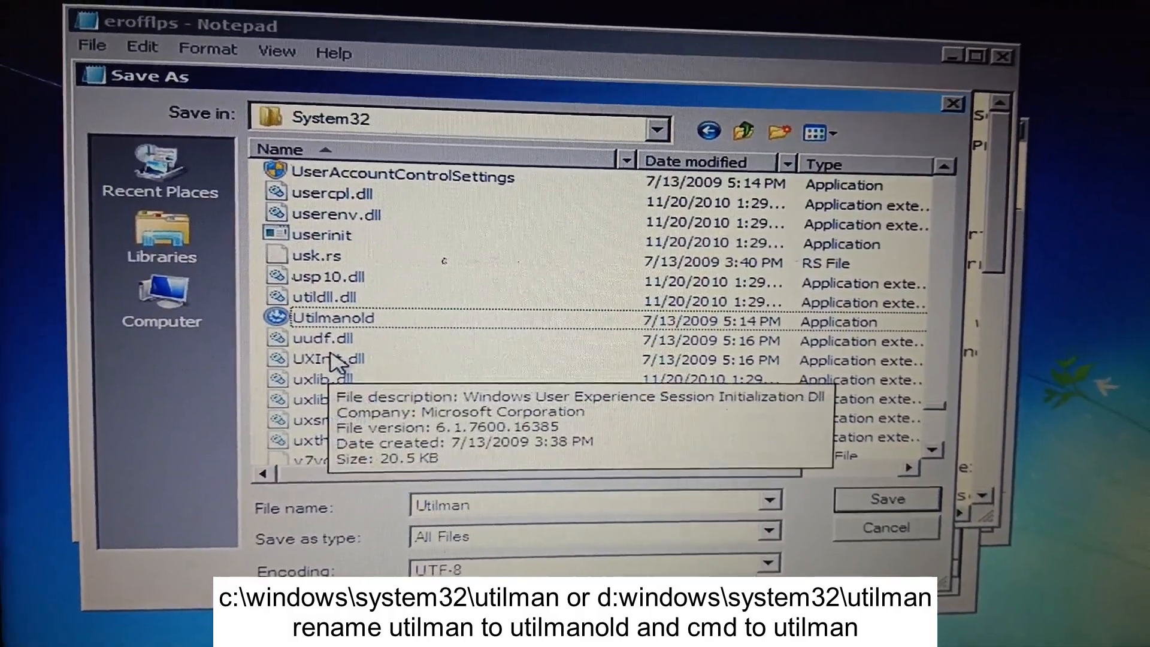
{"action": "left_click", "coordinate": [332, 358]}
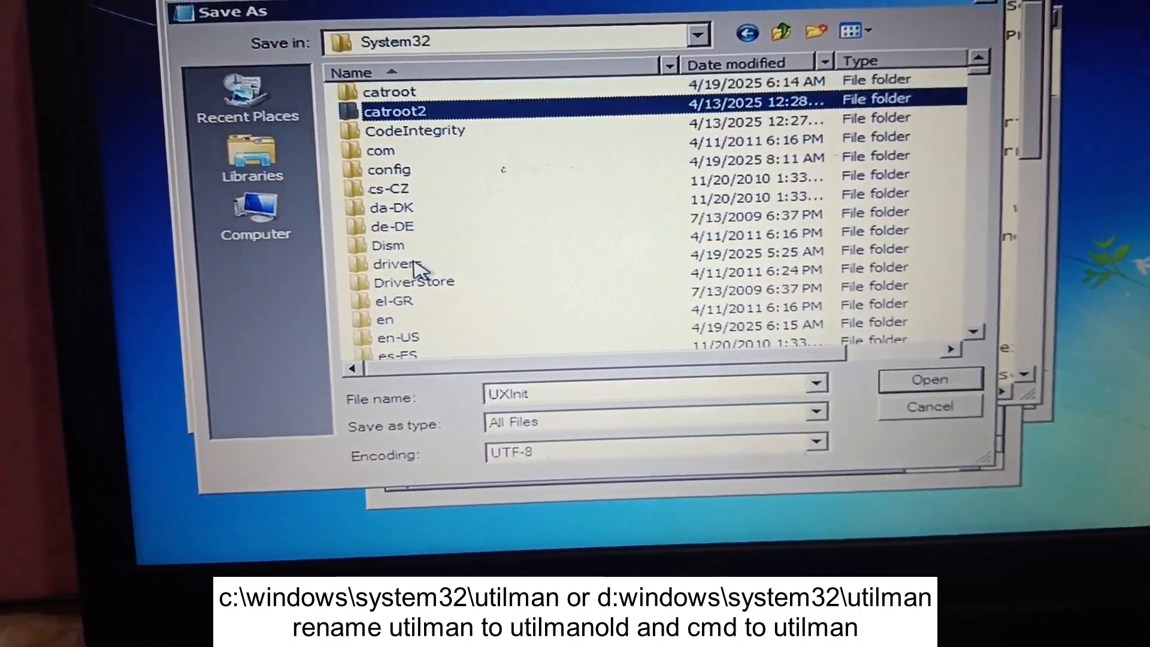
{"action": "left_click", "coordinate": [419, 153]}
{"action": "type", "text": "C_86"}
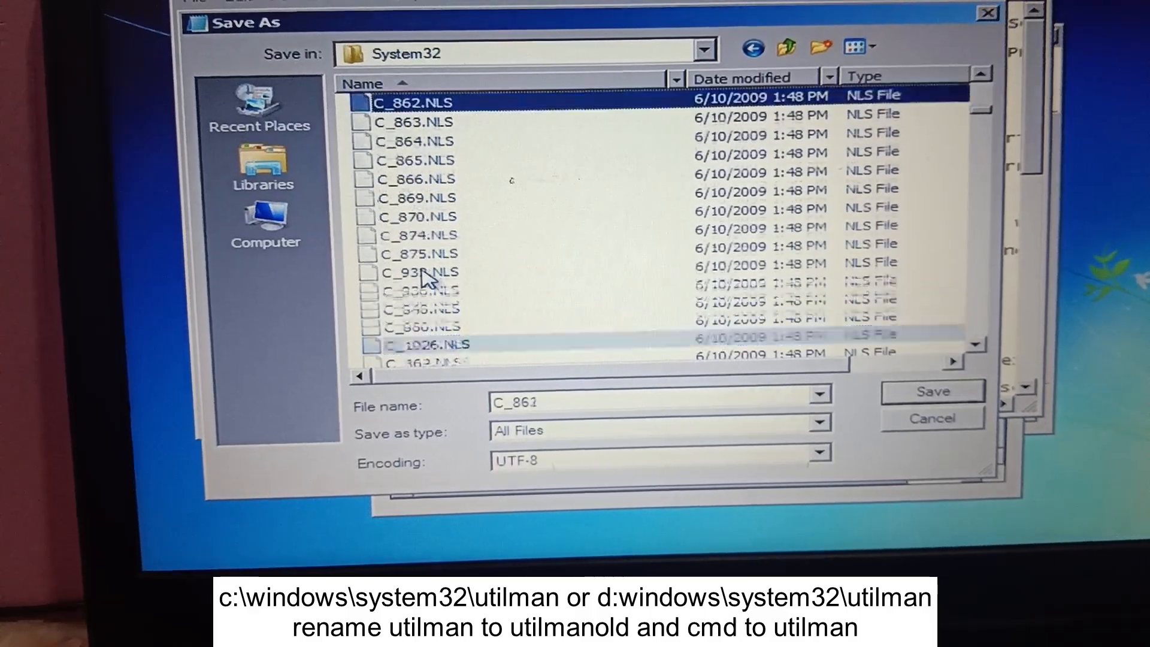
{"action": "left_click", "coordinate": [428, 318]}
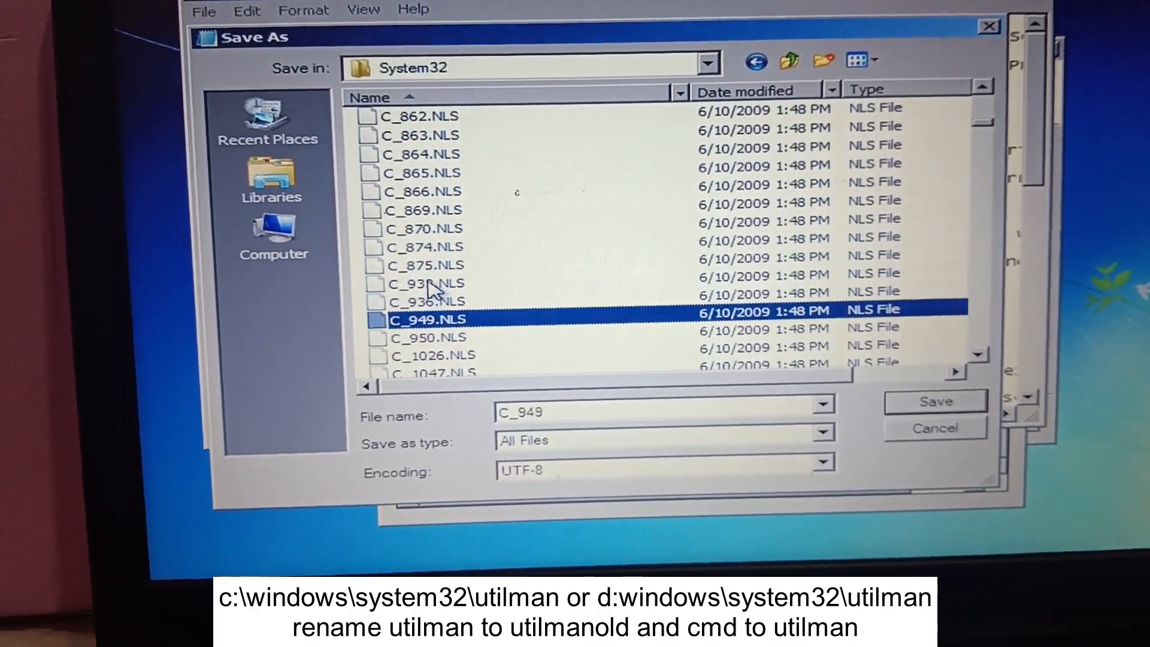
{"action": "scroll", "scroll_direction": "down", "scroll_amount": 3}
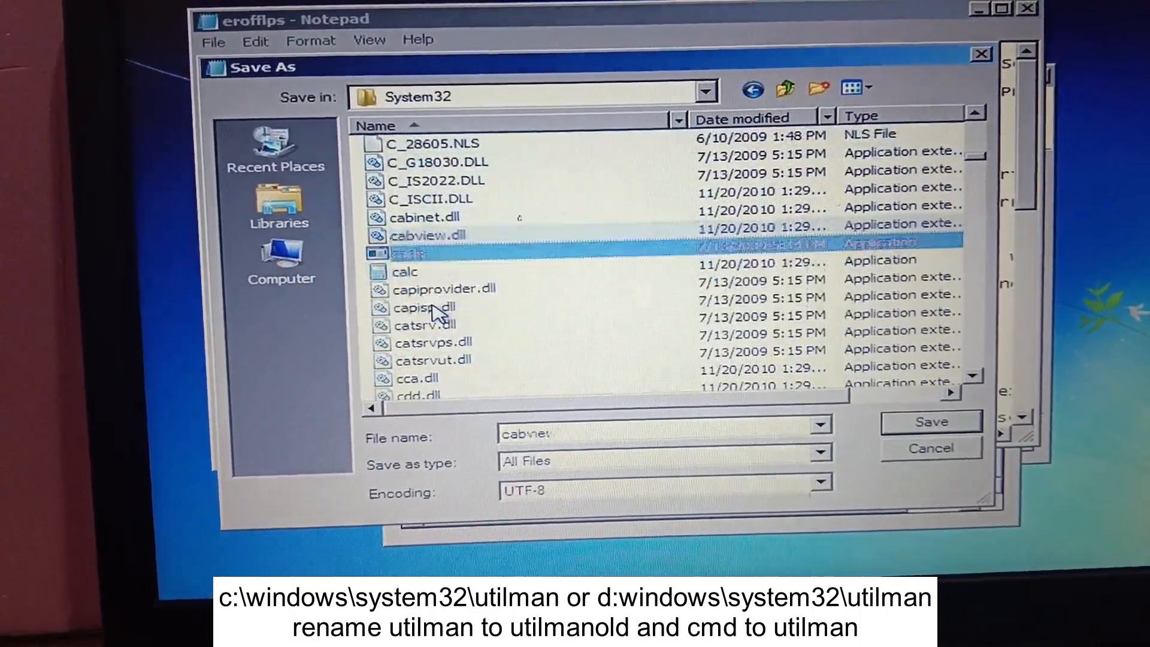
{"action": "scroll", "scroll_direction": "down", "scroll_amount": 3}
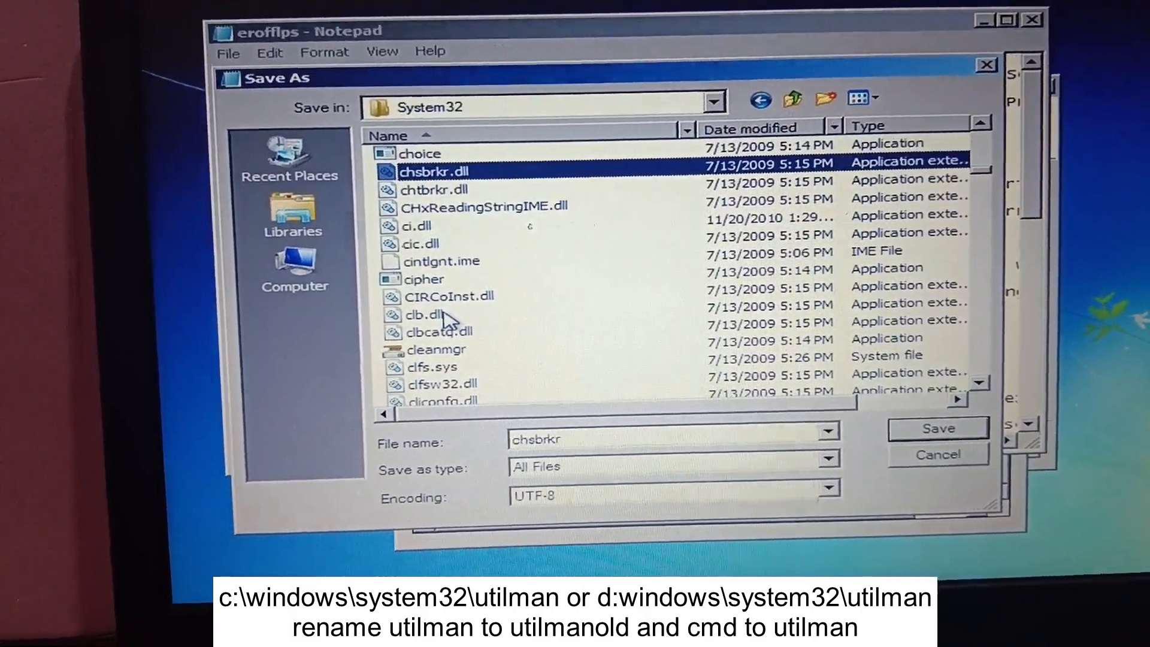
{"action": "left_click", "coordinate": [439, 385]}
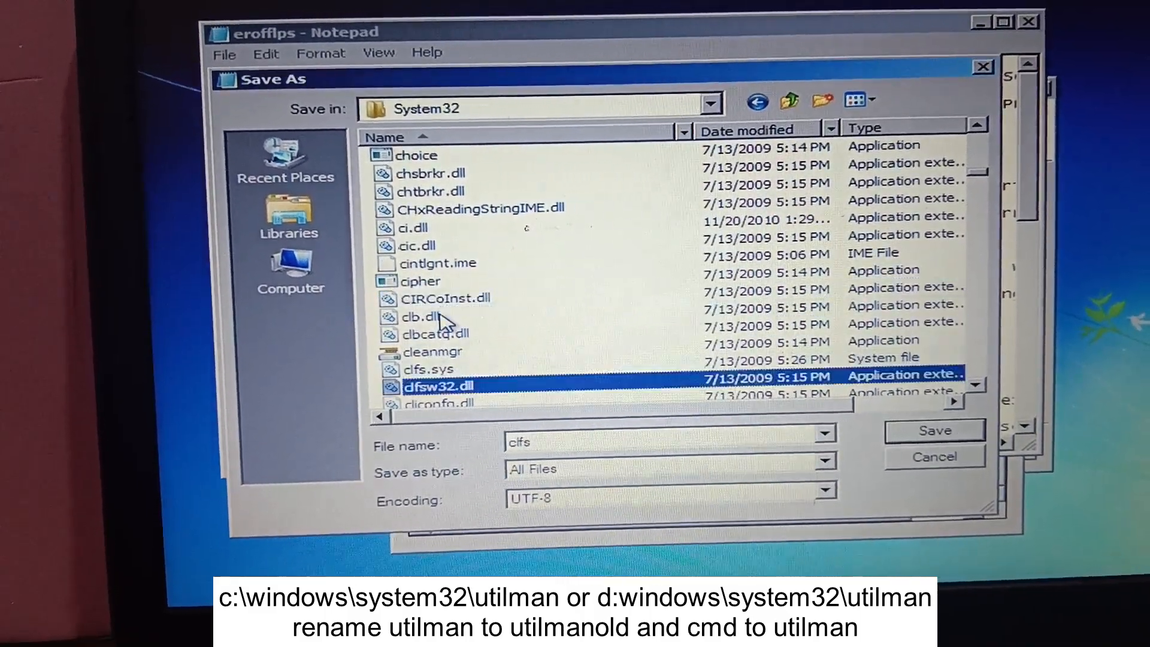
{"action": "left_click", "coordinate": [418, 282]}
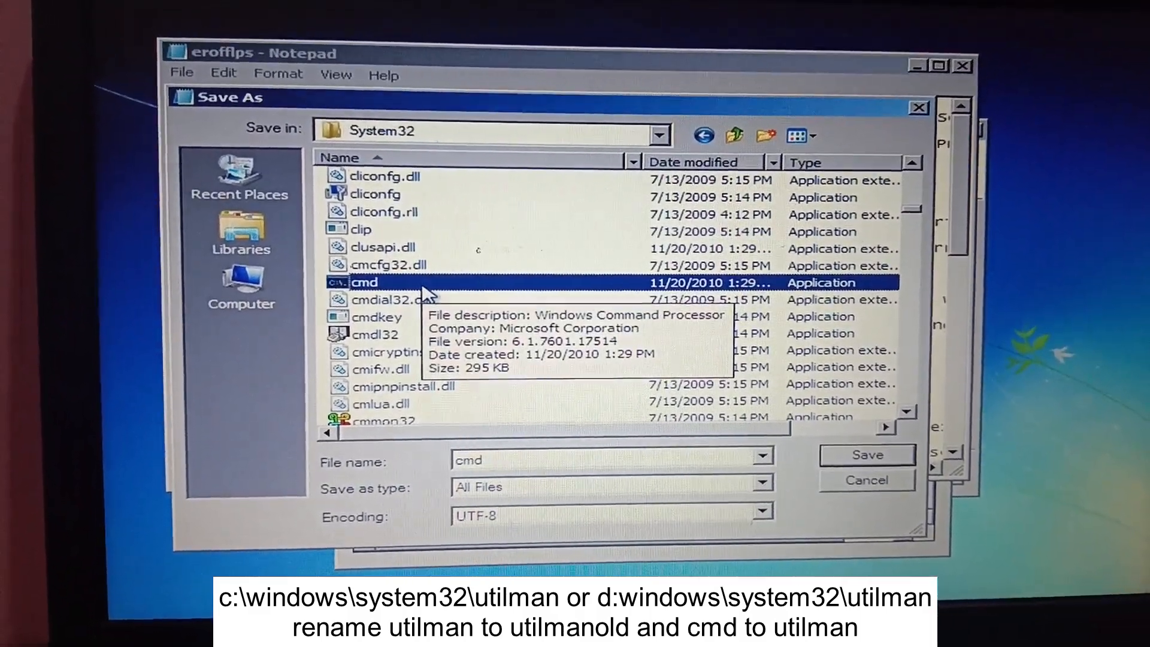
Rename the cmd program in System32 to Utilman and commit the rename.
{"action": "right_click", "coordinate": [366, 284]}
{"action": "type", "text": "Utilman"}
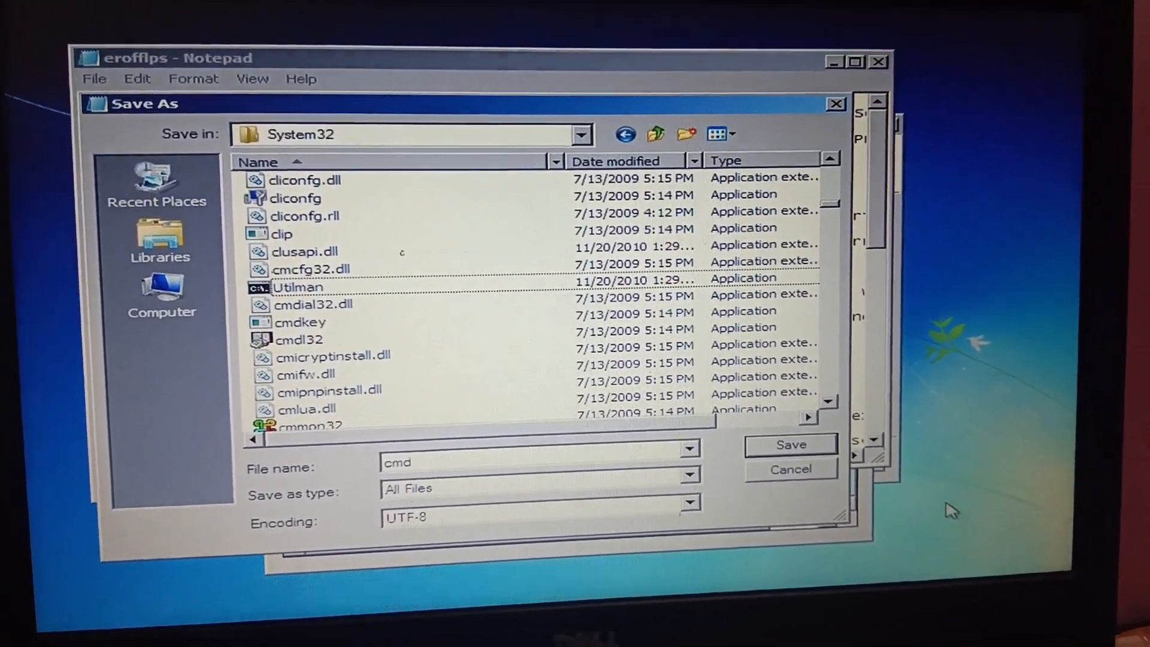
{"action": "left_click", "coordinate": [790, 444]}
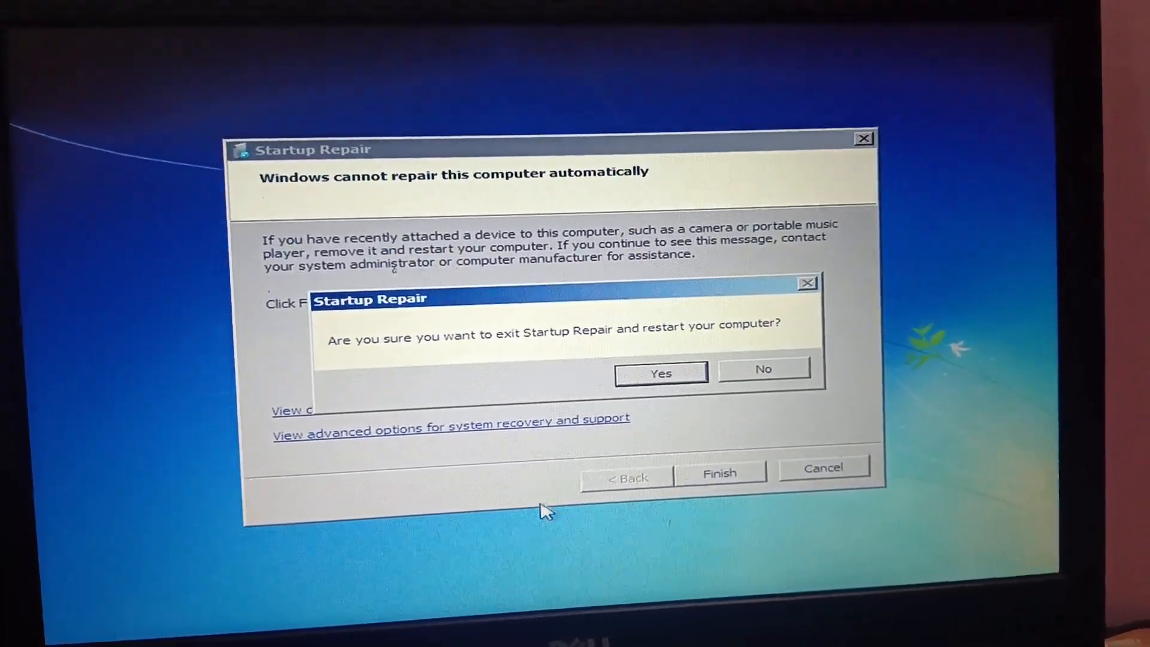
Confirm exiting Startup Repair so the computer restarts to the dell logon screen.
{"action": "left_click", "coordinate": [659, 372]}
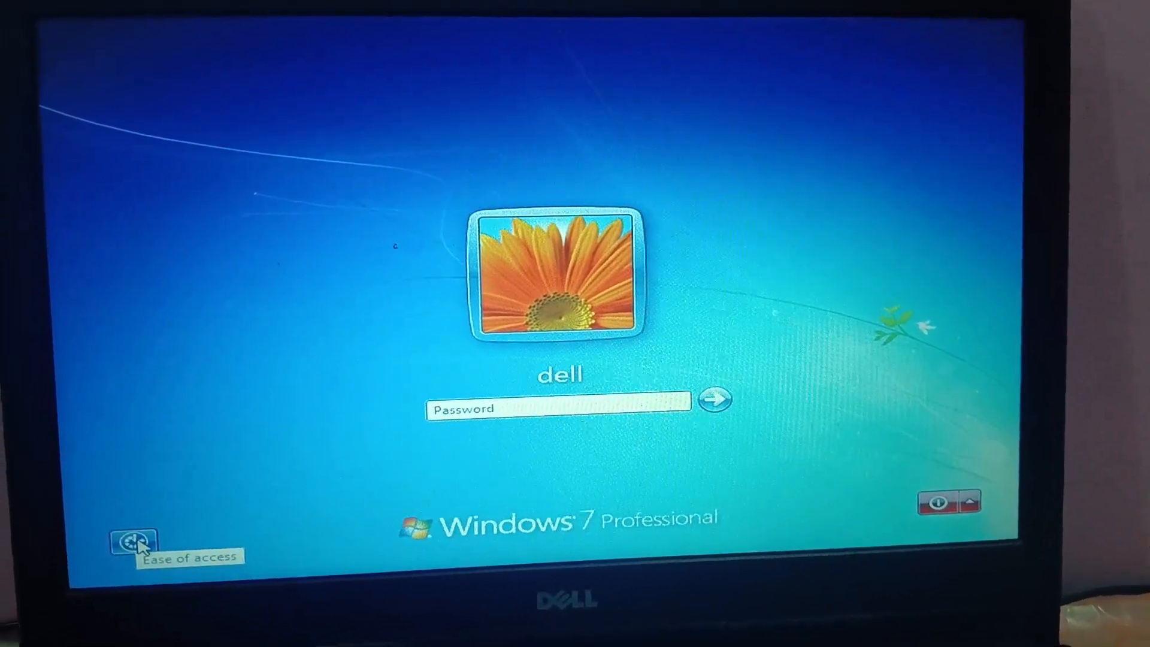
Launch Command Prompt through the logon screen's Ease of Access button and run lusrmgr.
{"action": "left_click", "coordinate": [135, 541]}
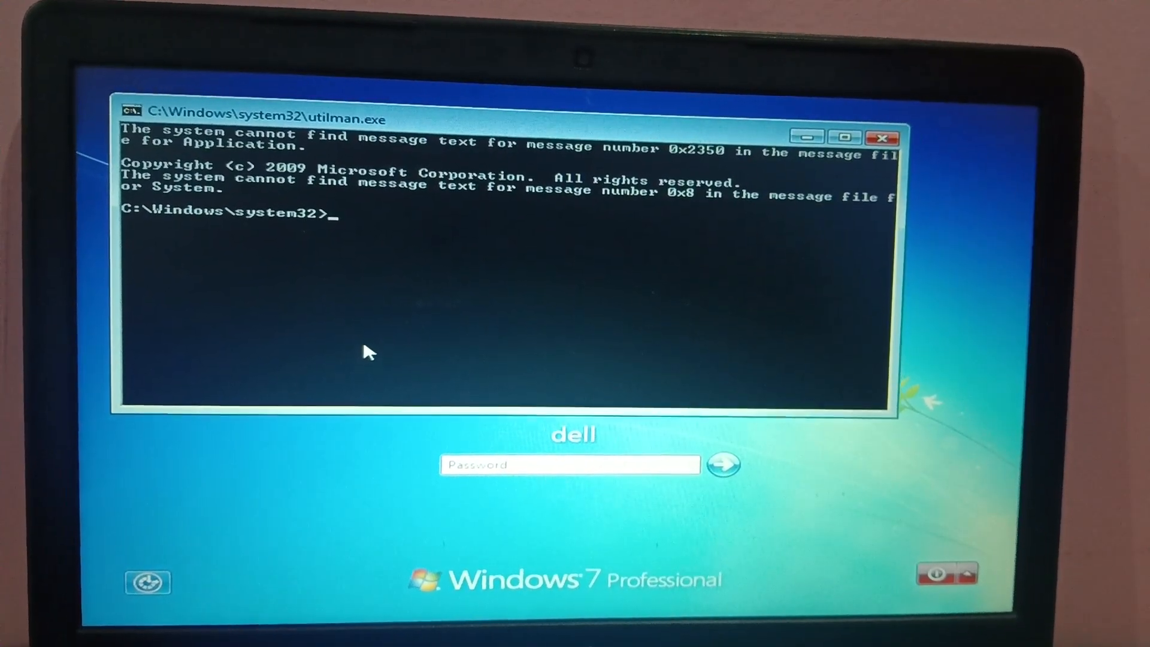
{"action": "type", "text": "l"}
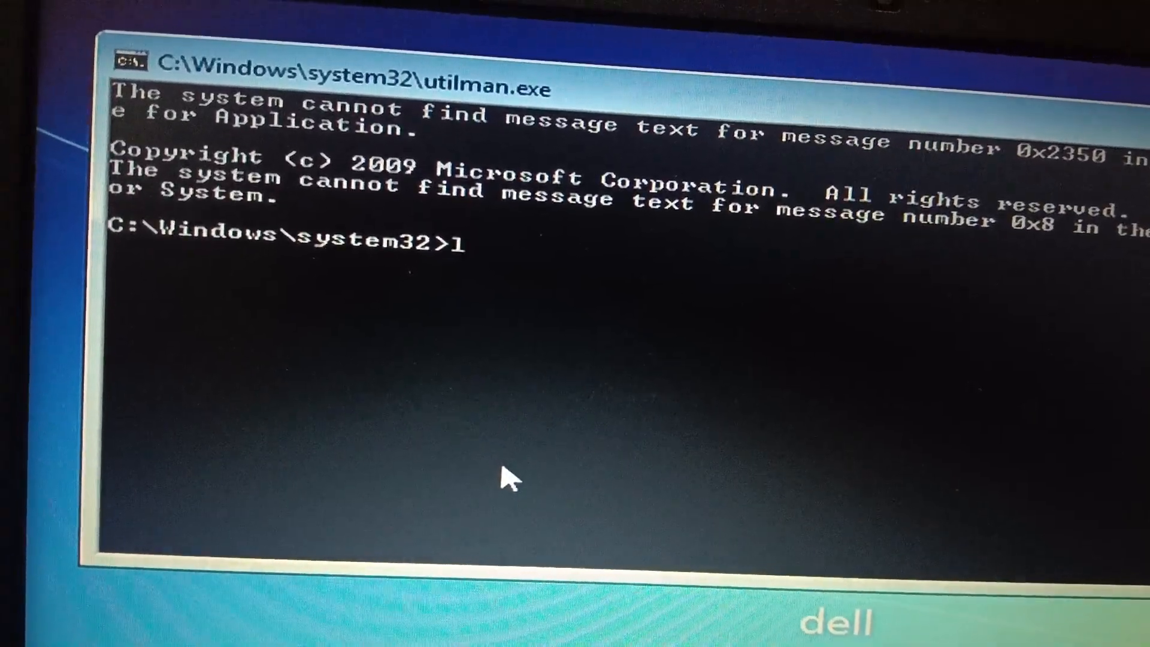
{"action": "type", "text": "u"}
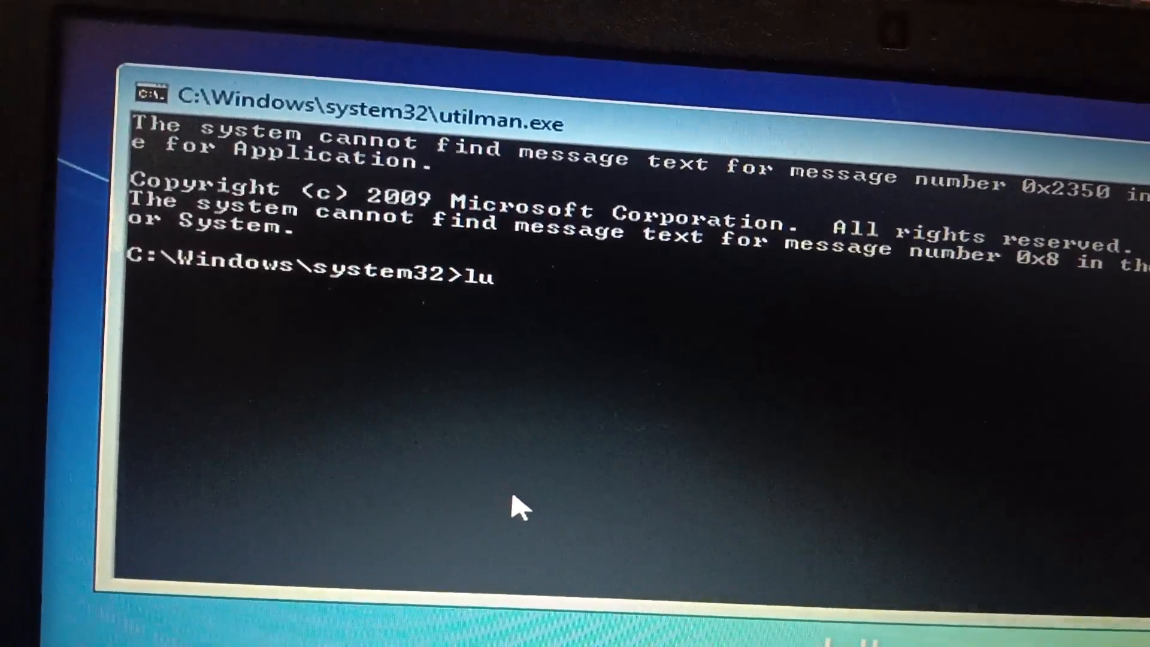
{"action": "type", "text": "s"}
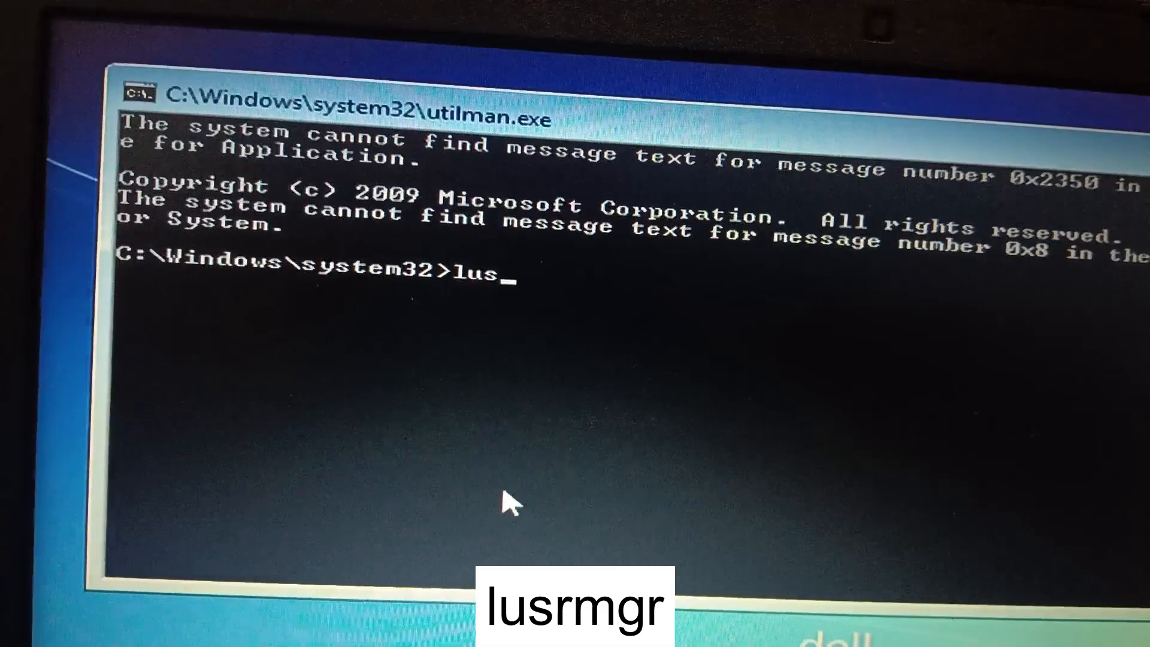
{"action": "type", "text": "rm"}
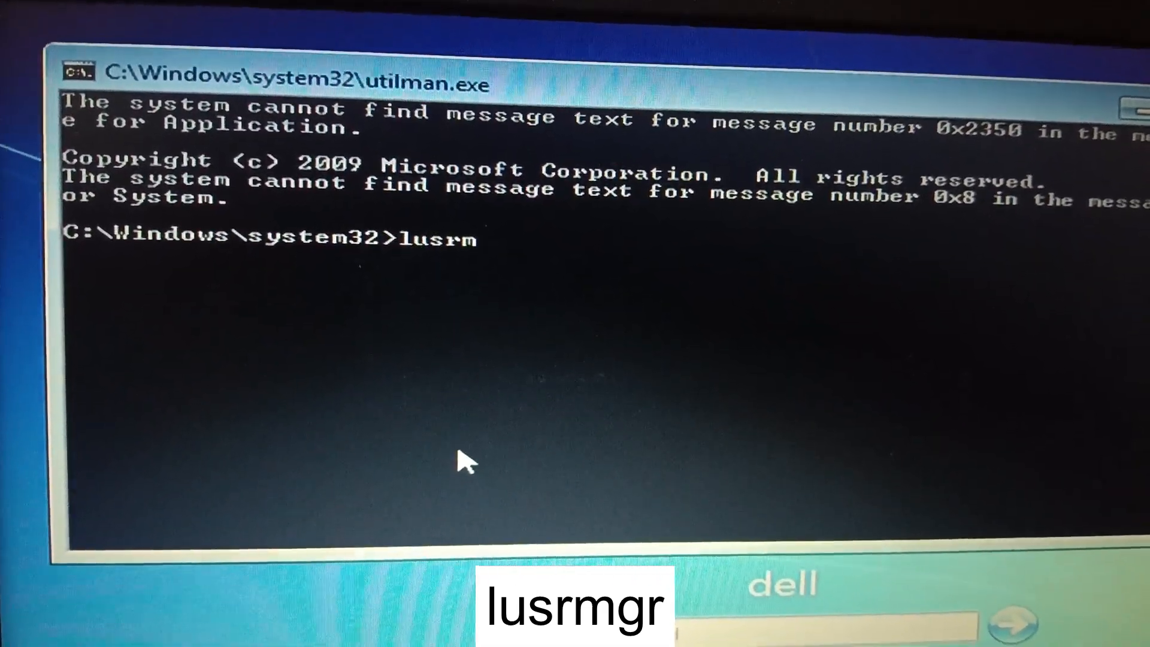
{"action": "type", "text": "gr"}
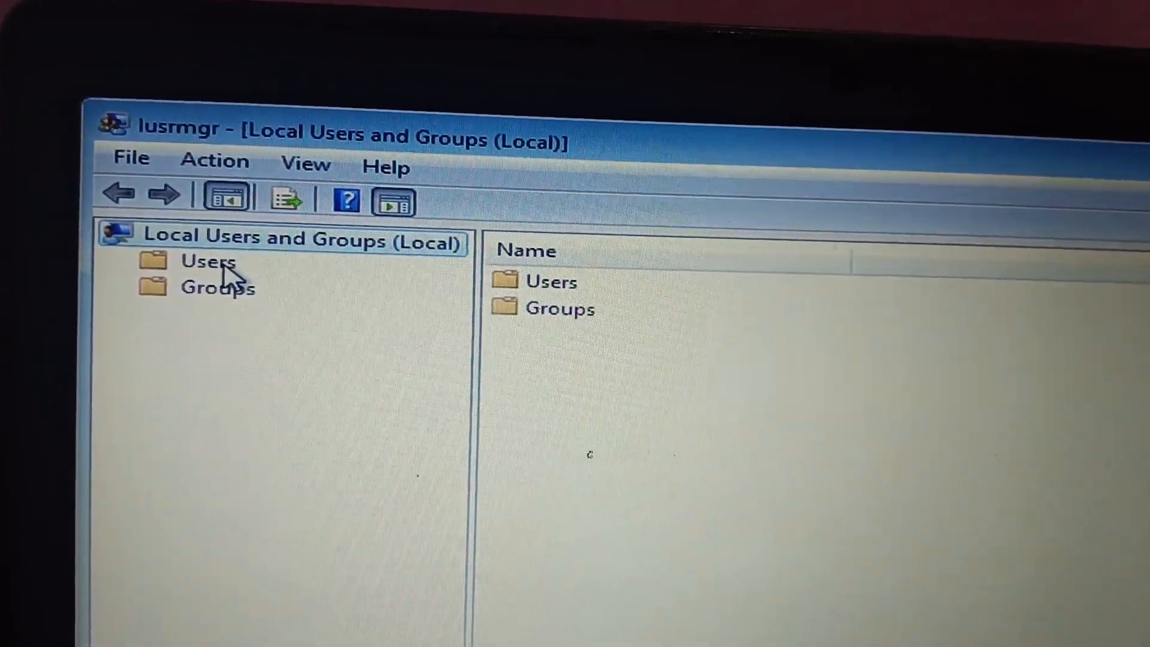
Set a blank password for the dell account in Users and acknowledge the confirmation.
{"action": "left_click", "coordinate": [207, 261]}
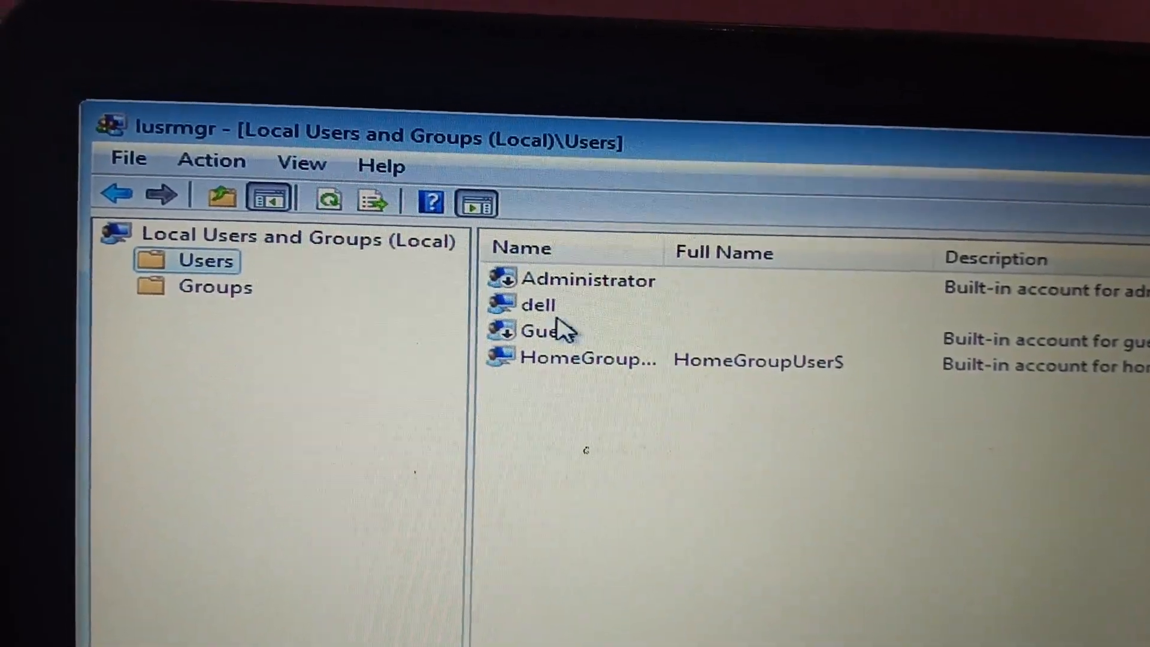
{"action": "left_click", "coordinate": [536, 304]}
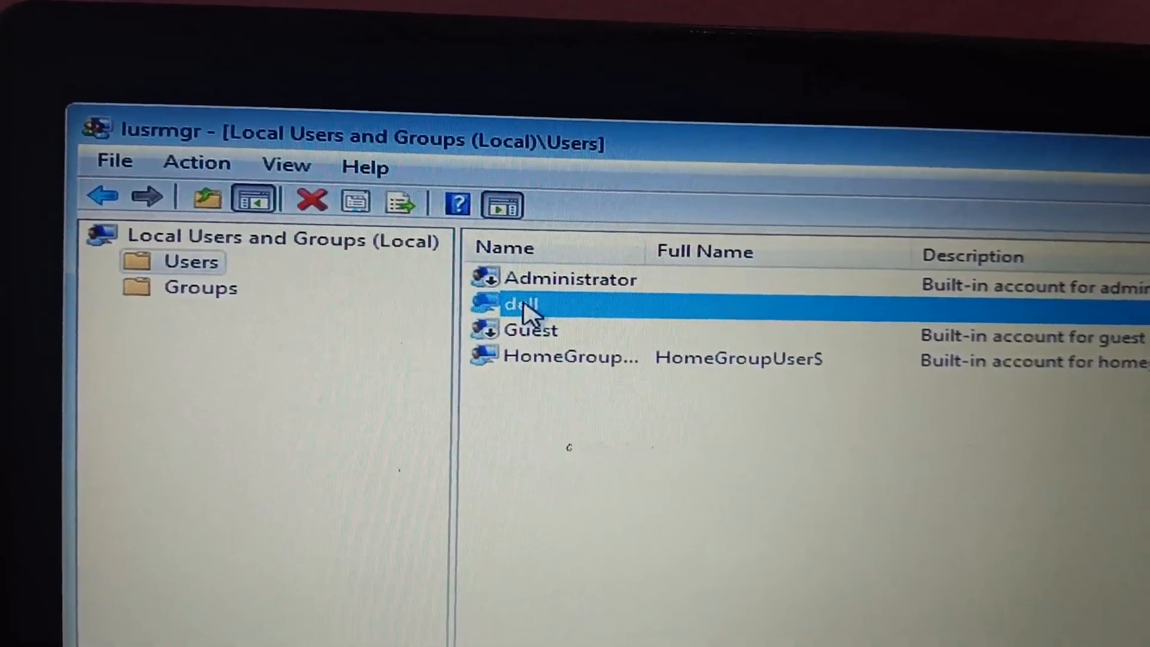
{"action": "right_click", "coordinate": [520, 304]}
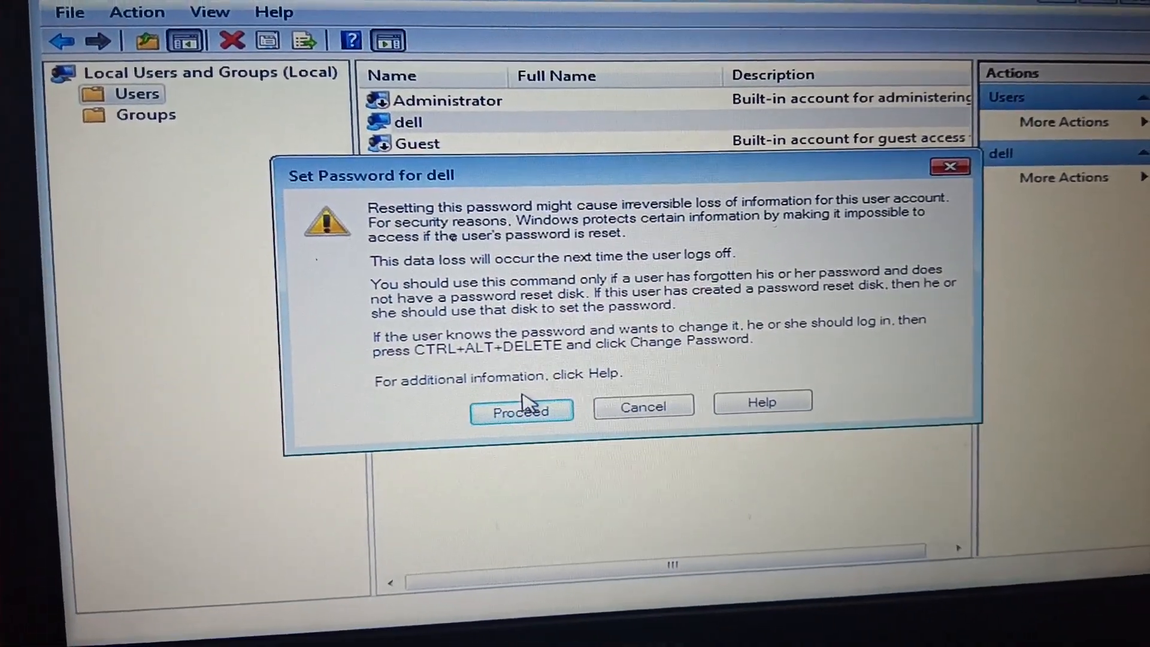
{"action": "left_click", "coordinate": [521, 409]}
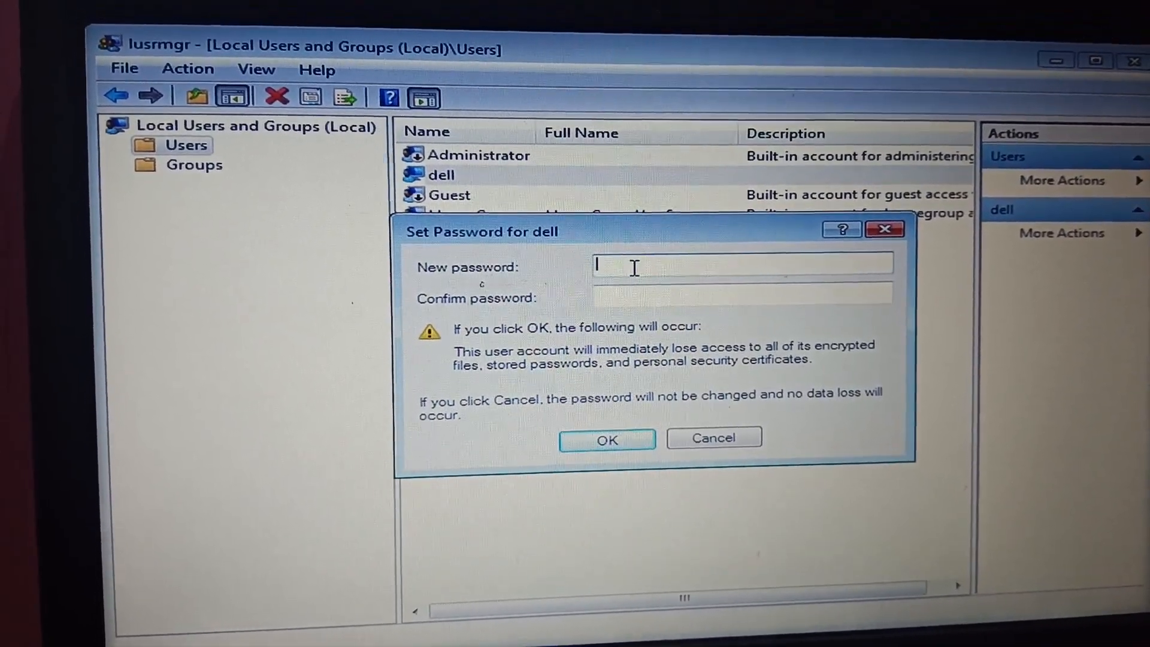
{"action": "left_click", "coordinate": [606, 439]}
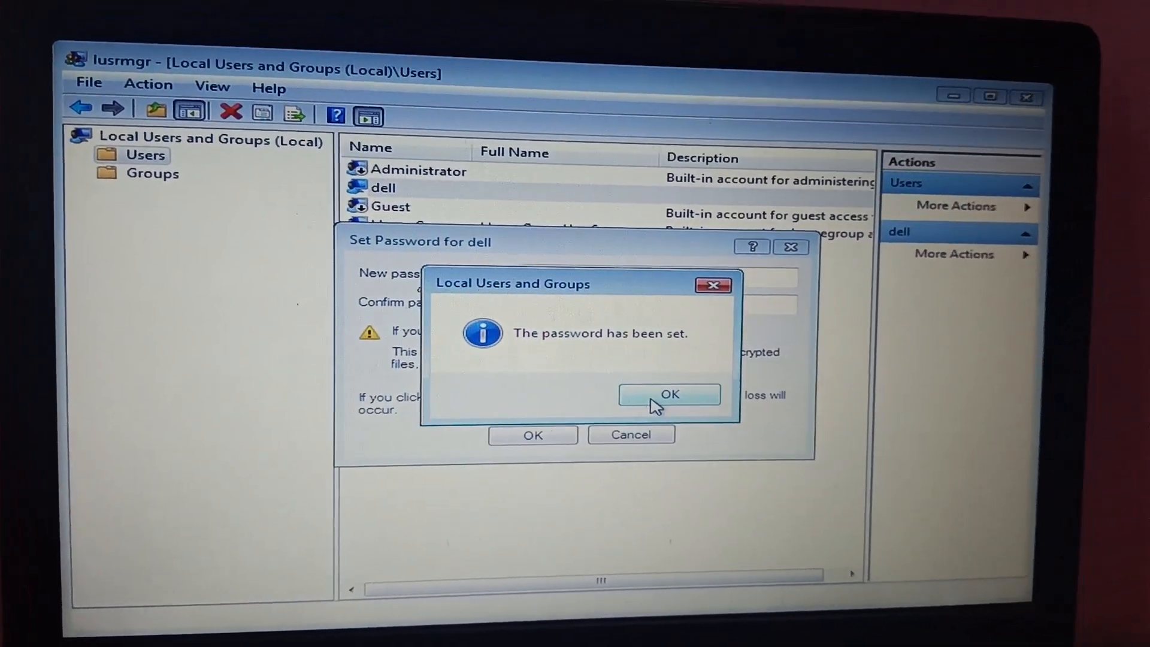
{"action": "left_click", "coordinate": [668, 394]}
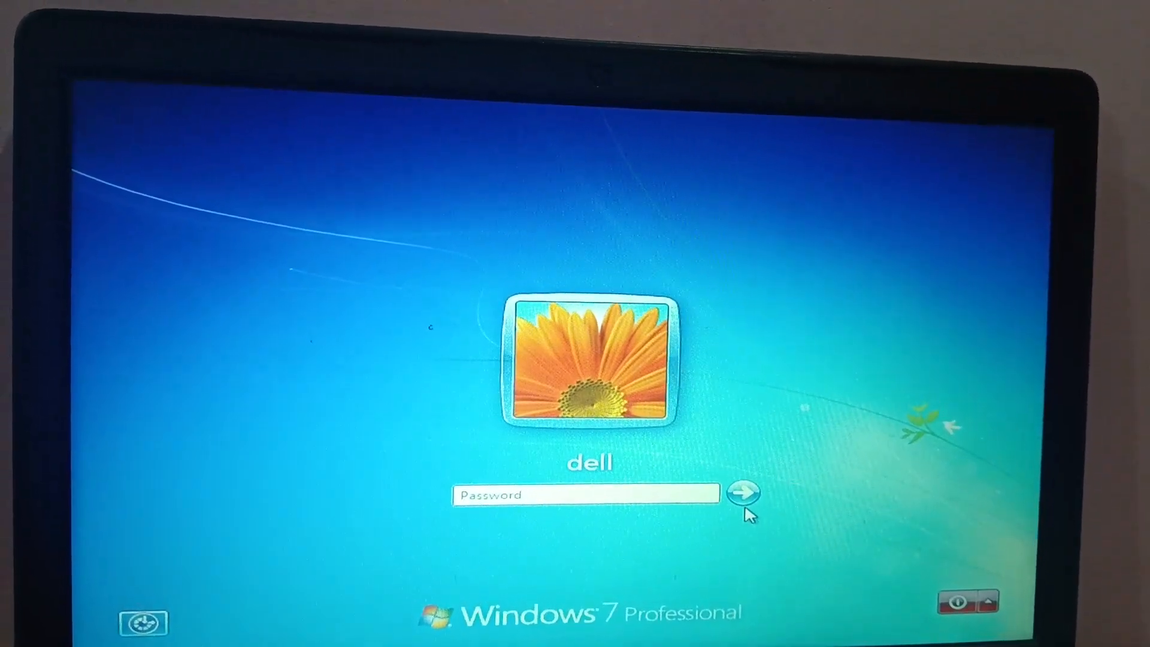
Sign in to the dell account with an empty password, reaching the Welcome screen.
{"action": "left_click", "coordinate": [742, 493]}
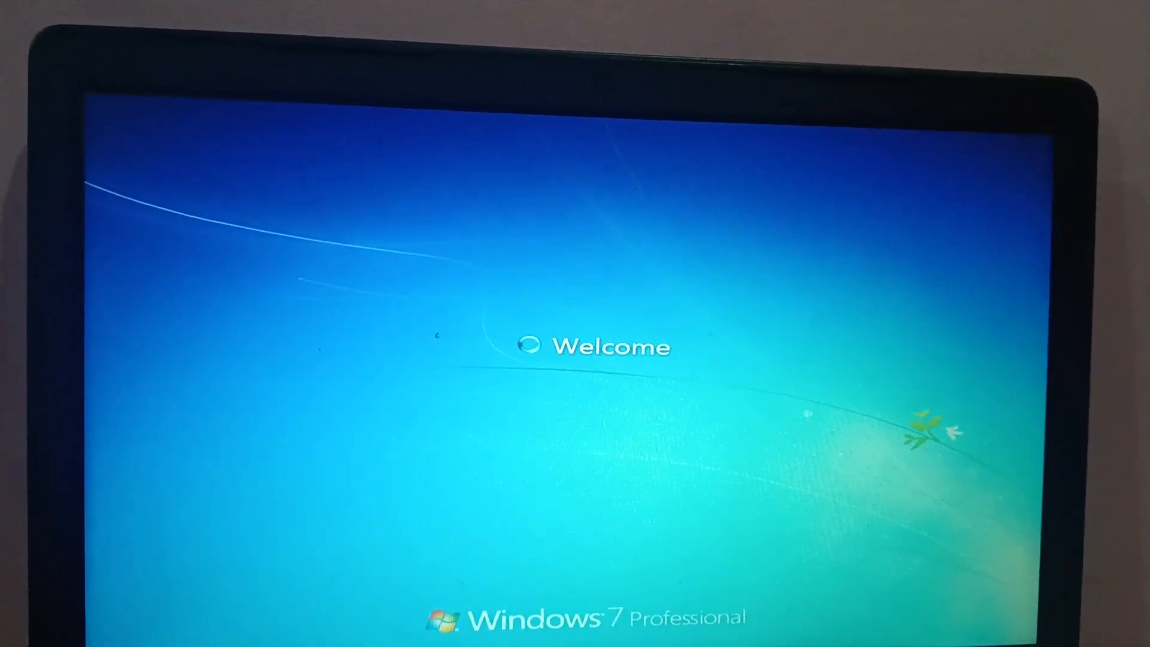